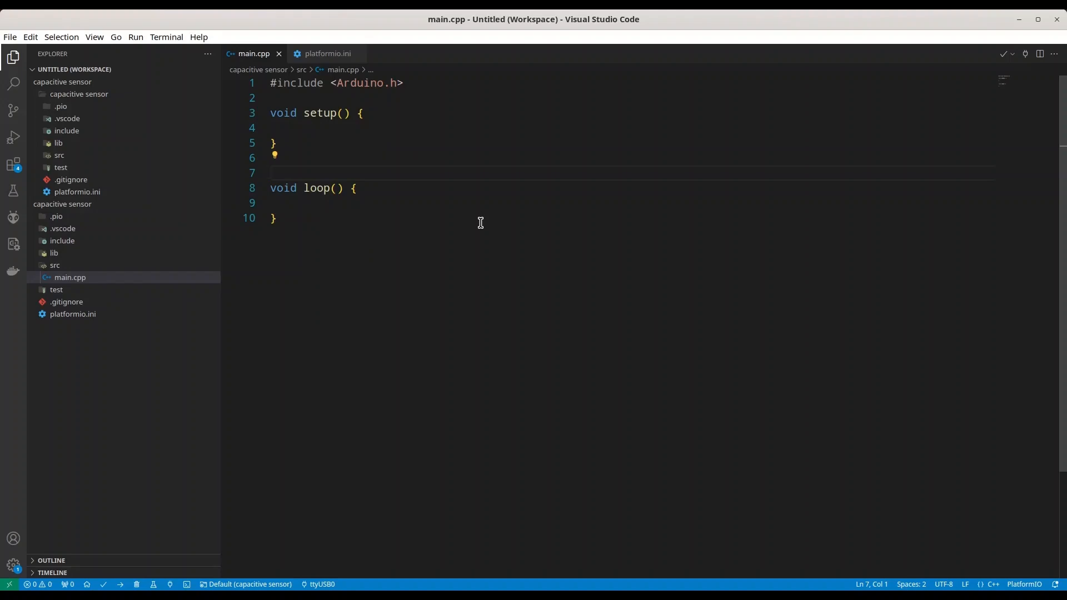
mouse_move(325, 53)
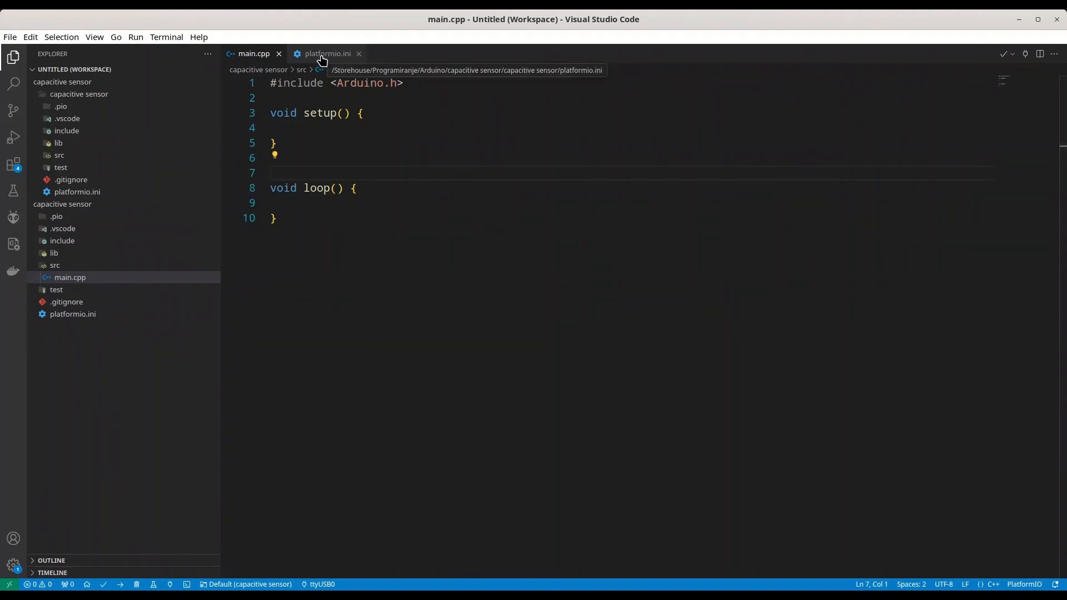
In platformio.ini, begin a lib_deps= line under the esp12e environment.
click(327, 54)
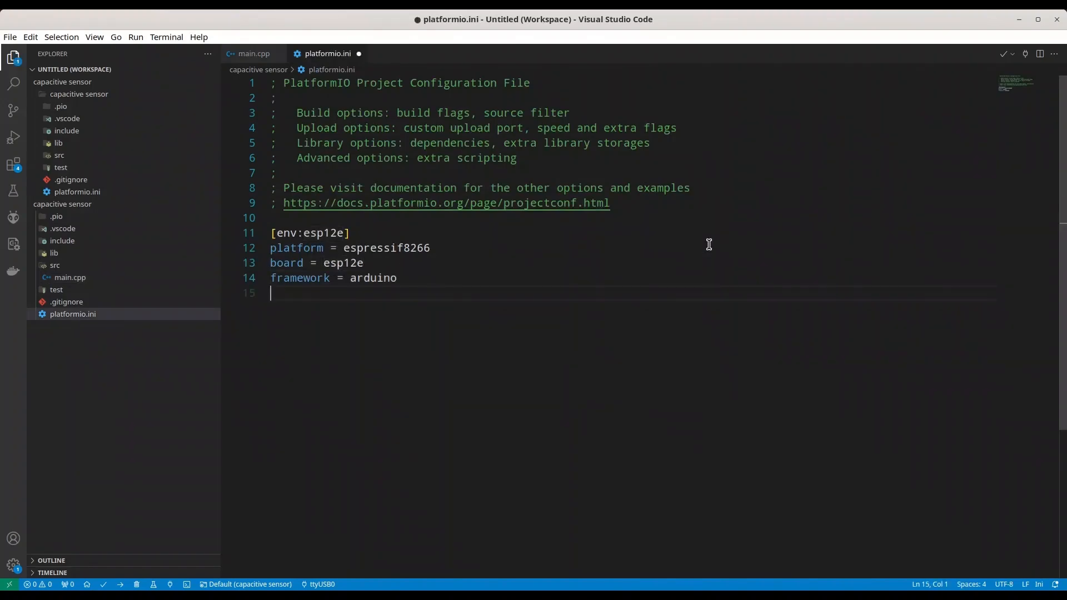
text(lib_deps)
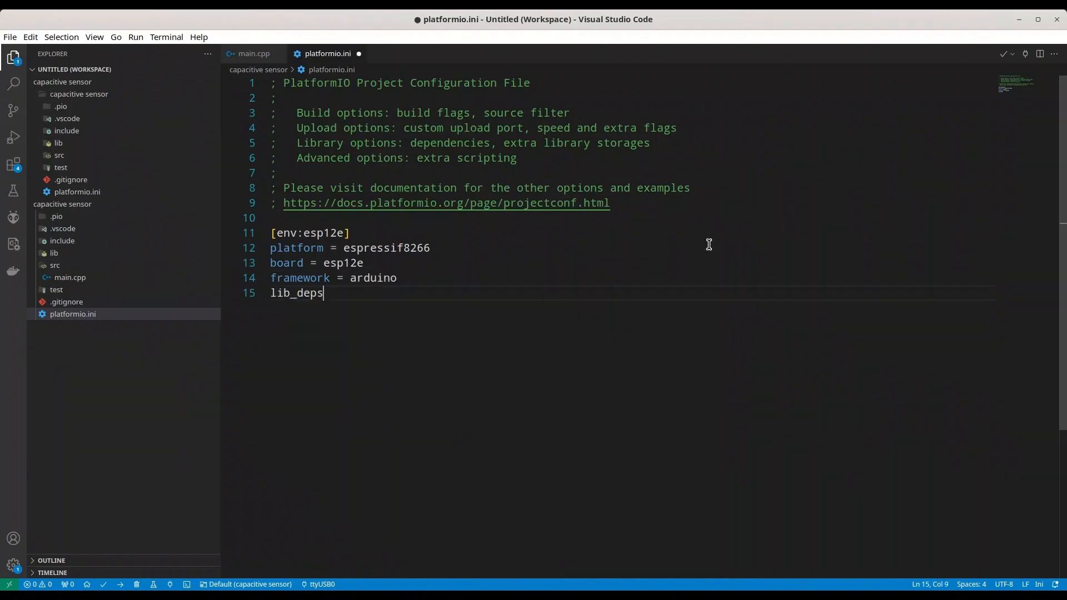
text(=)
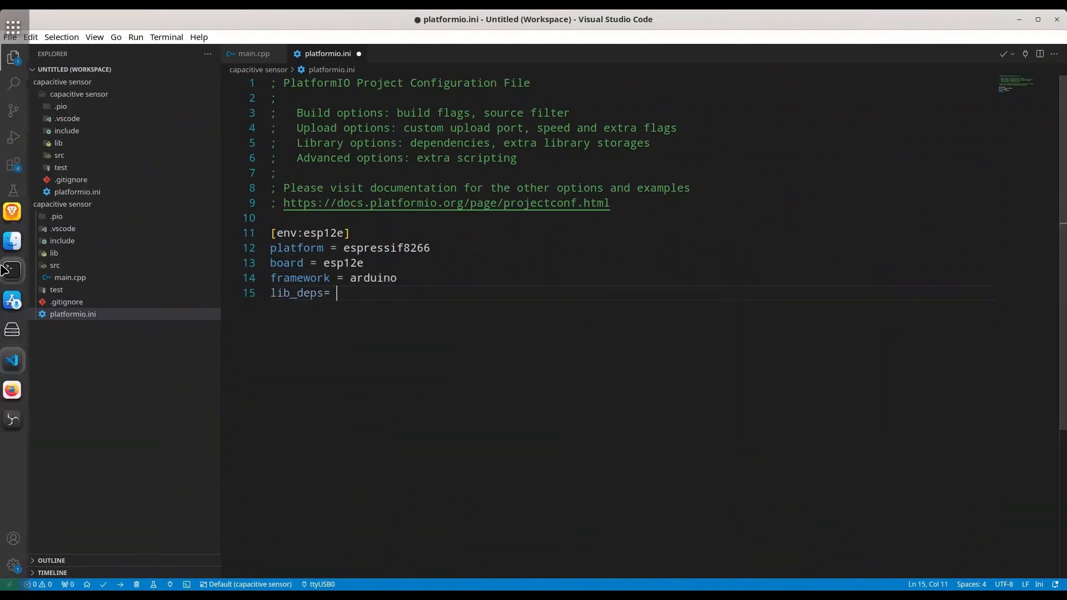
mouse_move(12, 391)
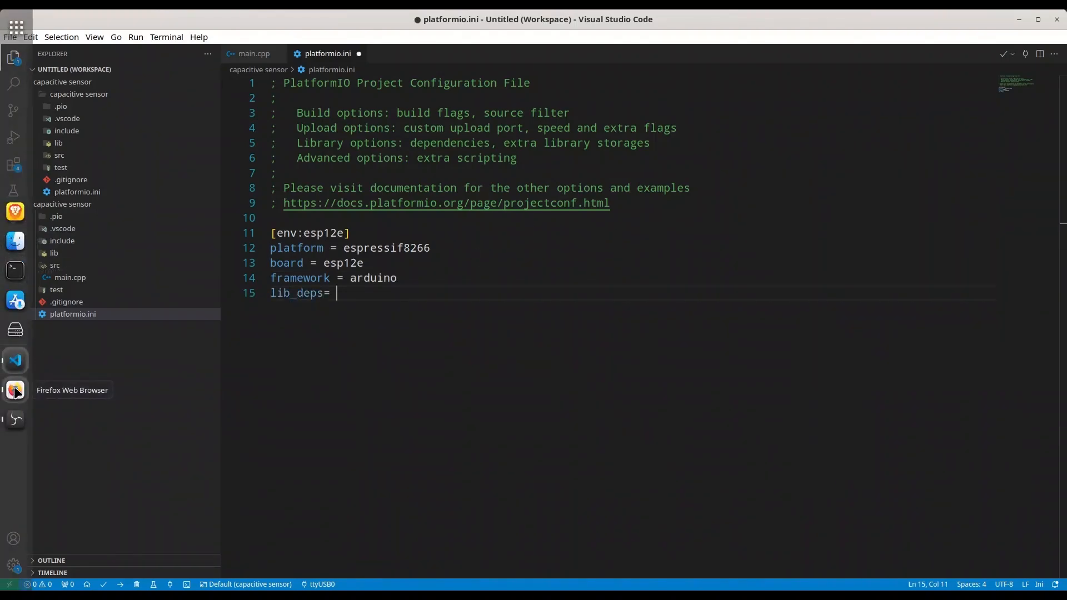
Review the xreef/PCF8575_library repository README in Firefox.
click(13, 390)
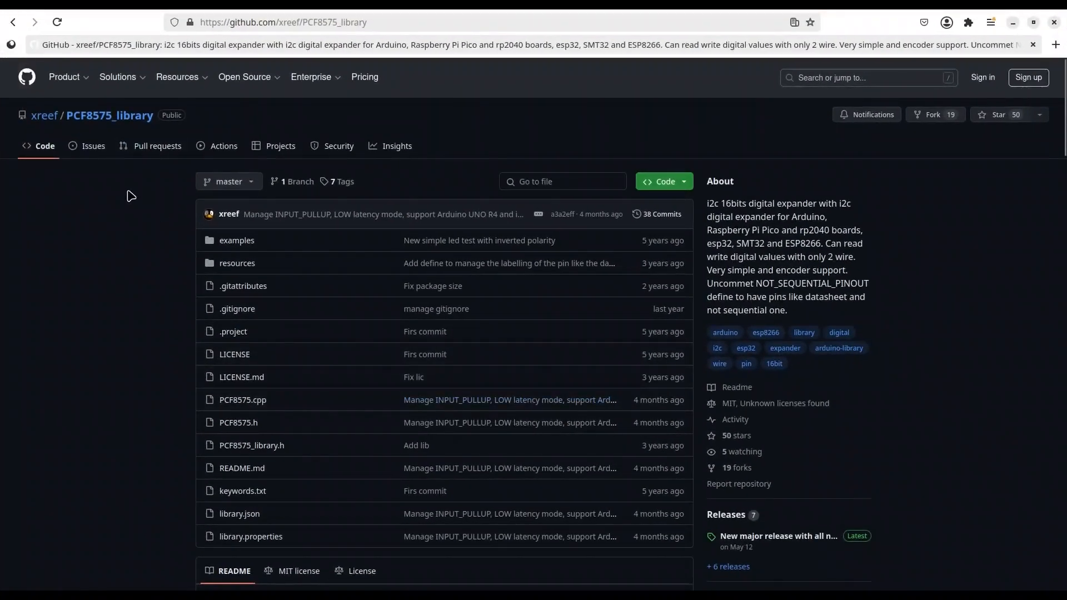
mouse_move(457, 120)
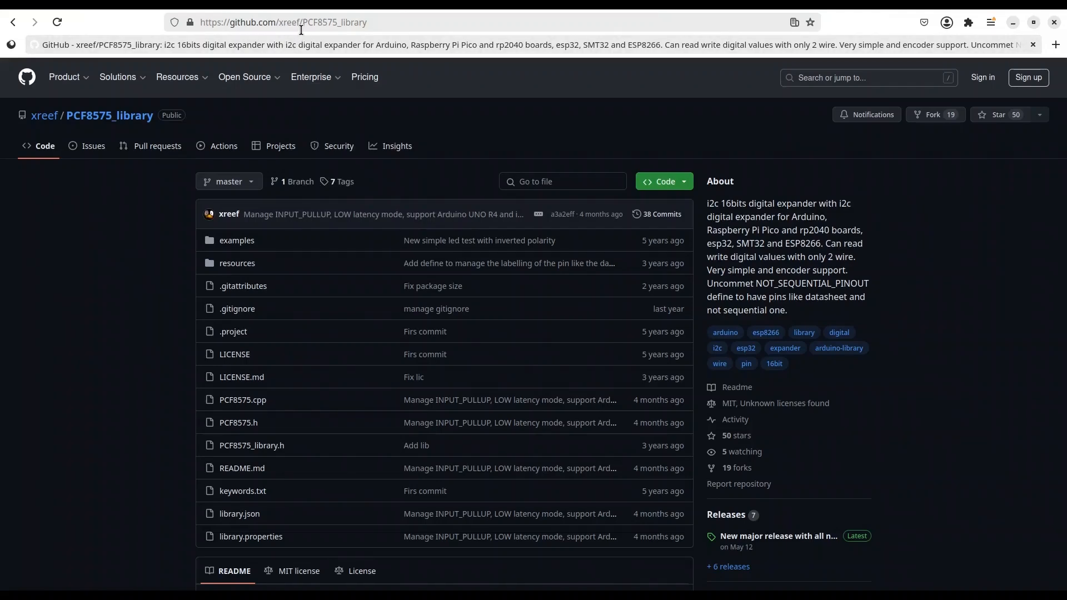
mouse_move(314, 37)
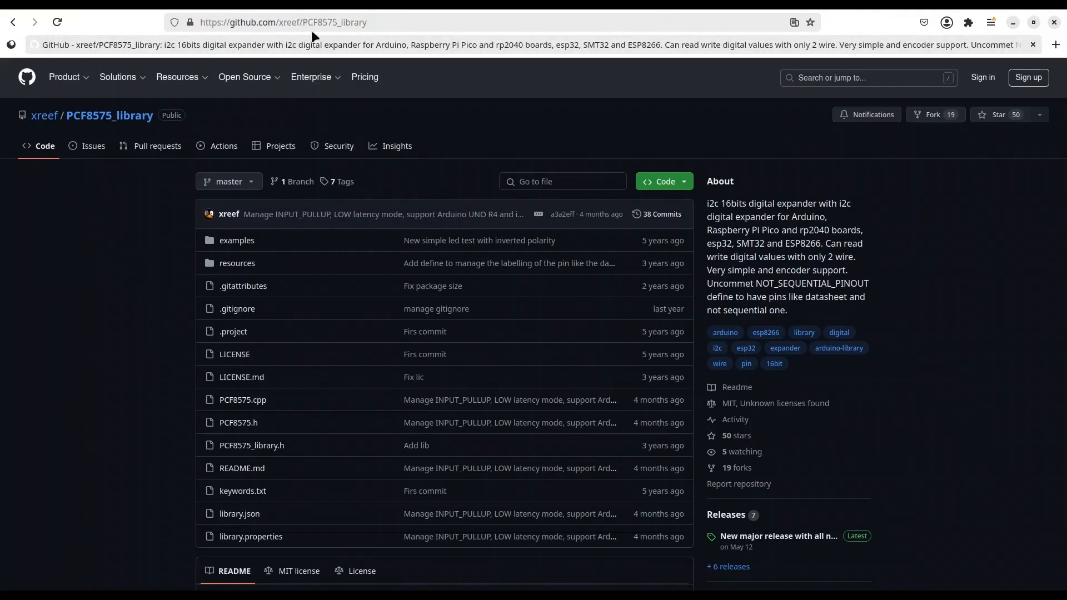
mouse_move(366, 134)
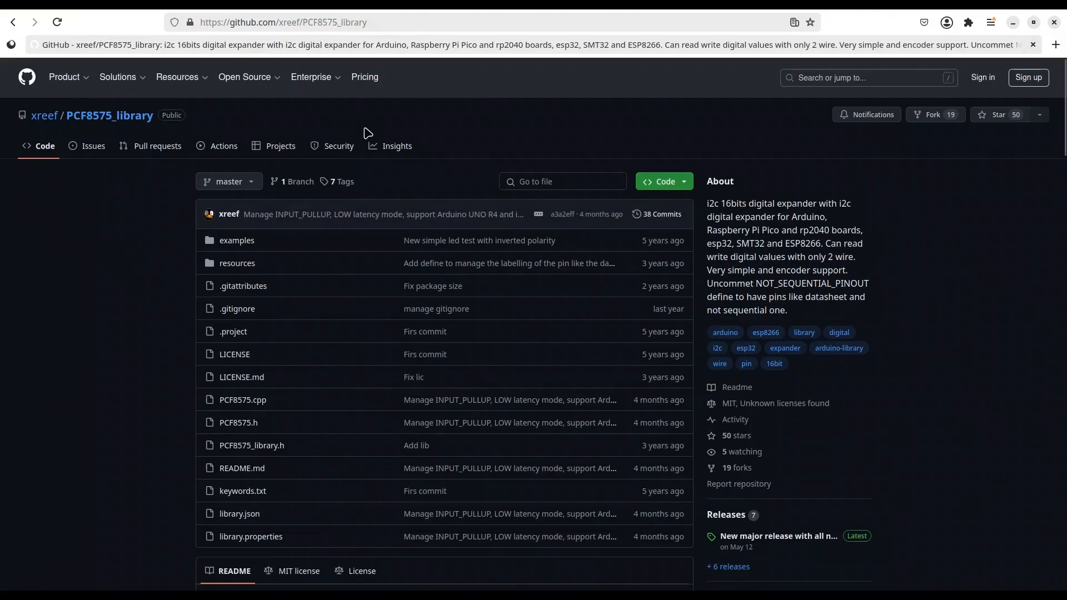
click(284, 23)
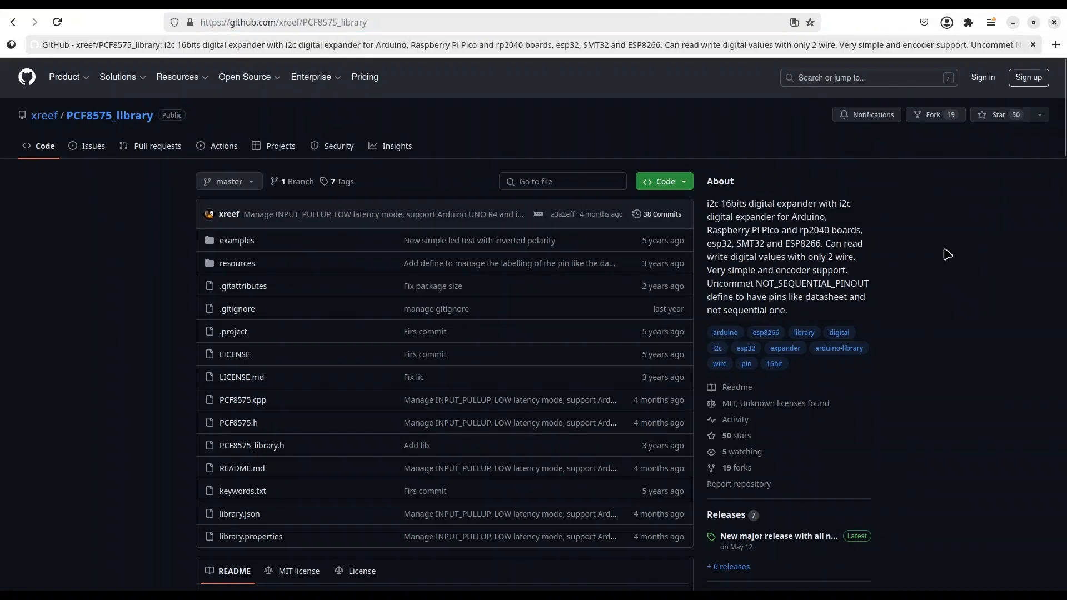
mouse_move(940, 281)
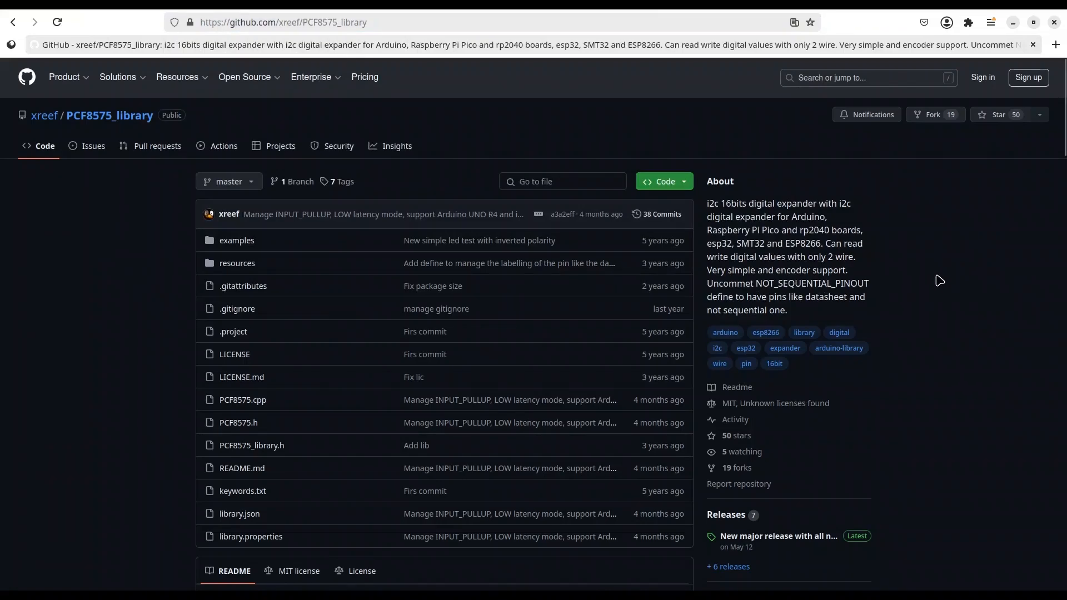
scroll(down, 3)
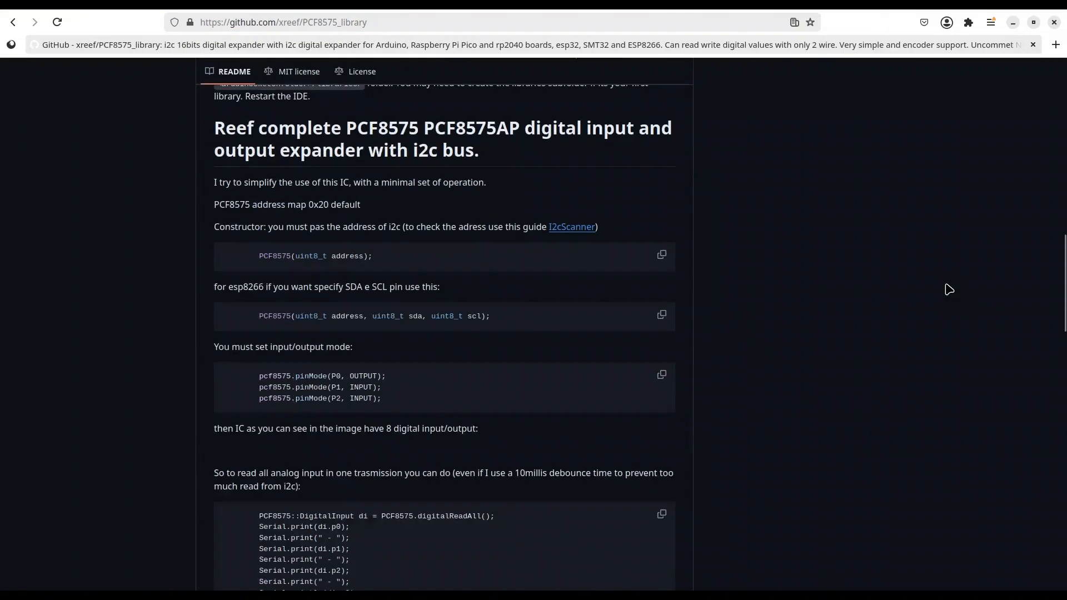
scroll(down, 3)
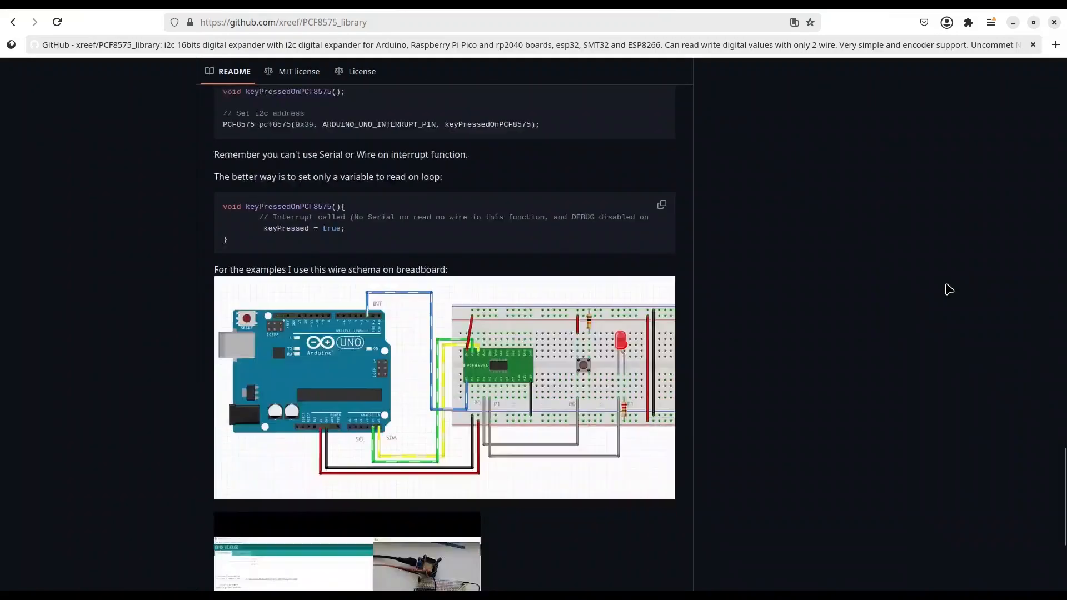
scroll(up, 3)
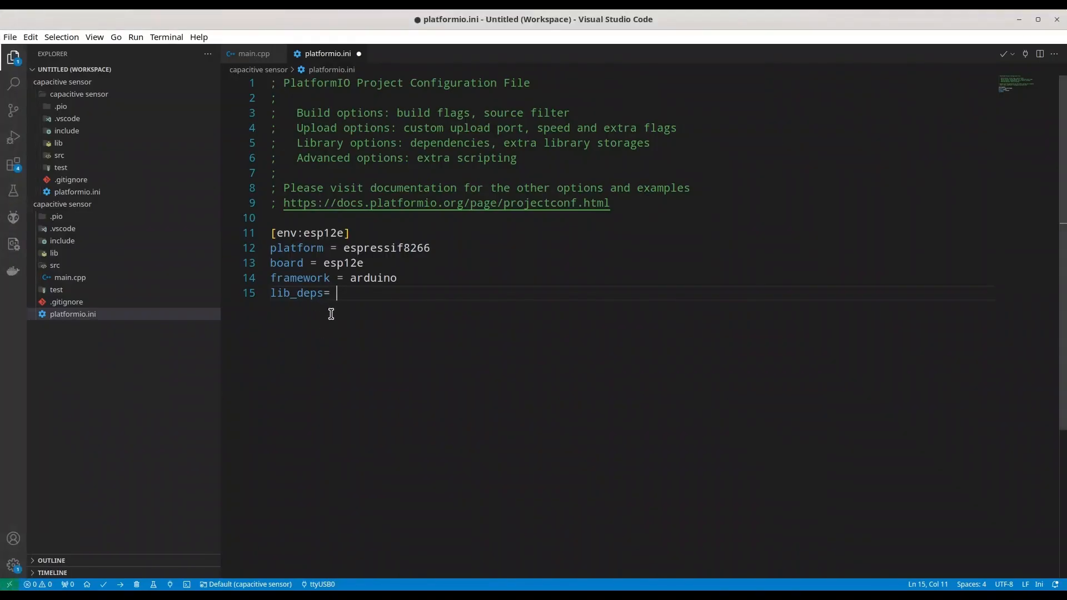
text(https://github.com/xreef/PCF8575_library)
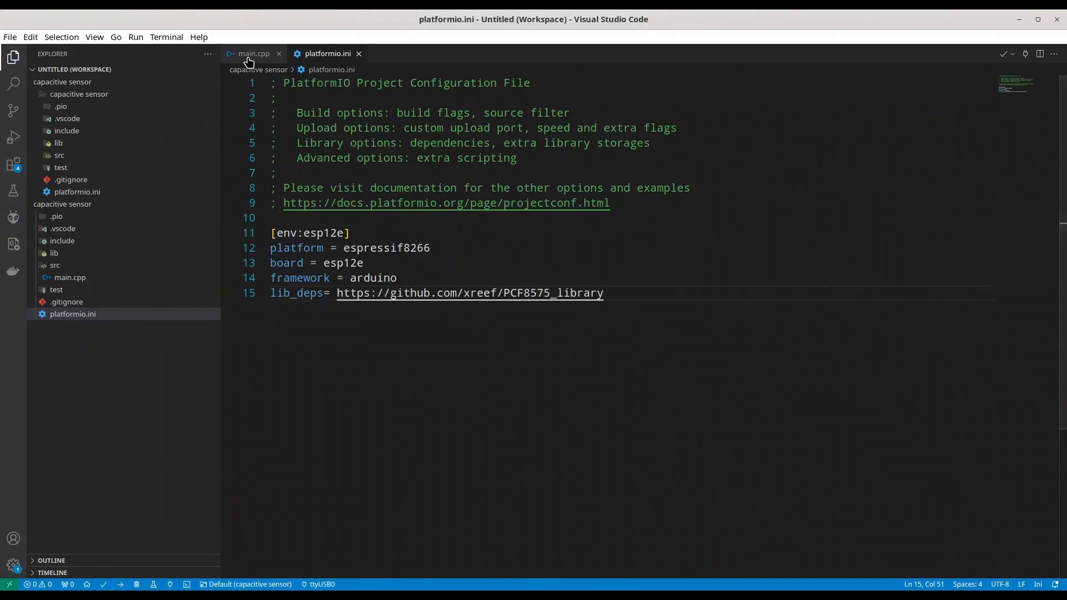
Add #include <PCF8575.h> at the top of main.cpp.
click(252, 53)
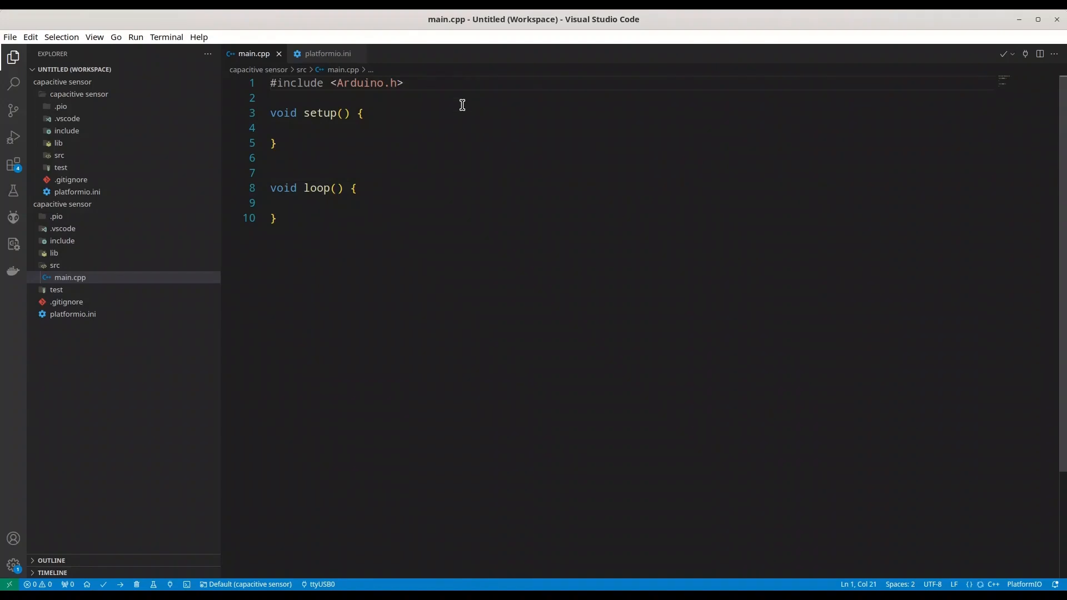
text(#)
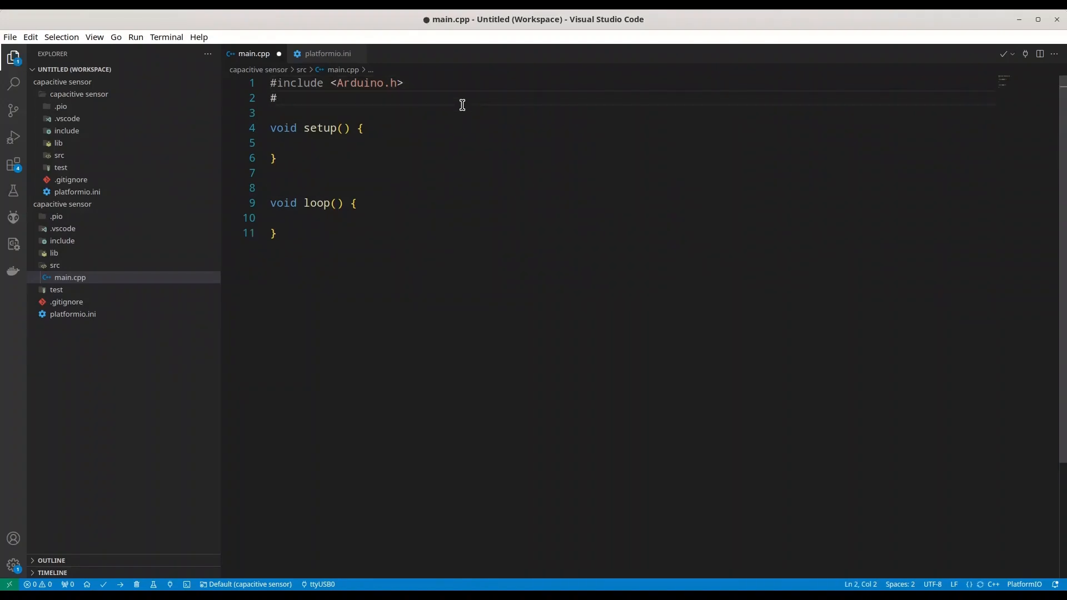
text(include <PCF8575.h>)
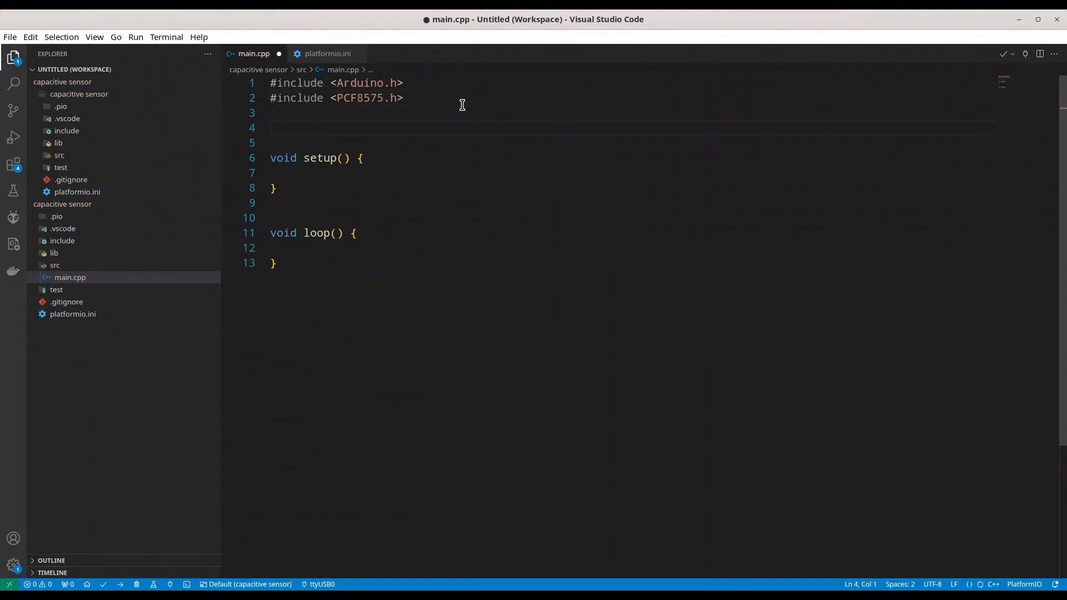
text(PCF8575)
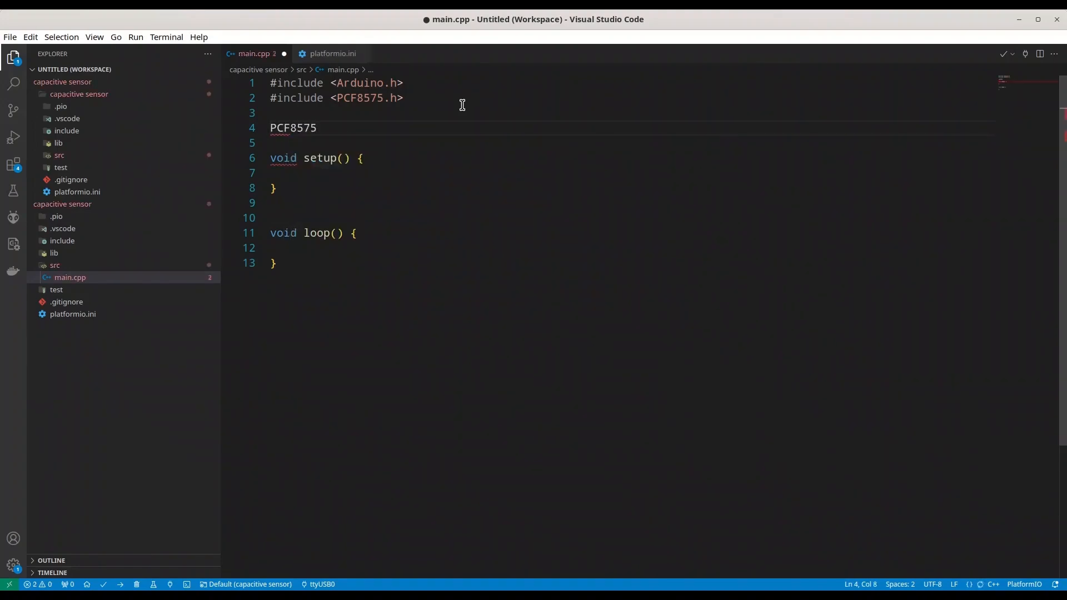
Declare PCF8575 extension(0x20); above setup().
text(e)
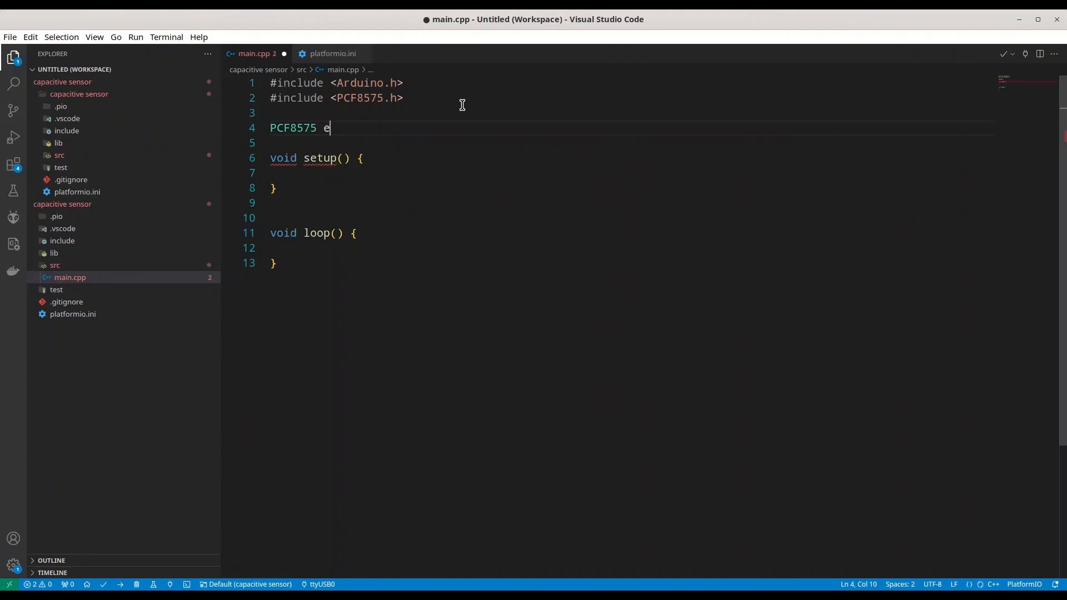
text(xtens)
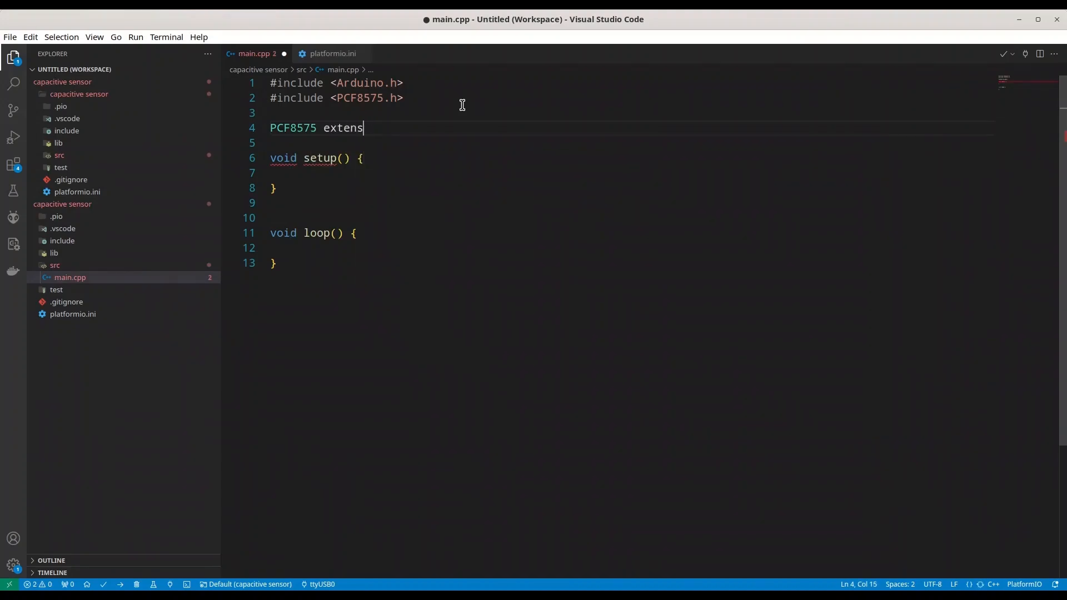
text(ion)
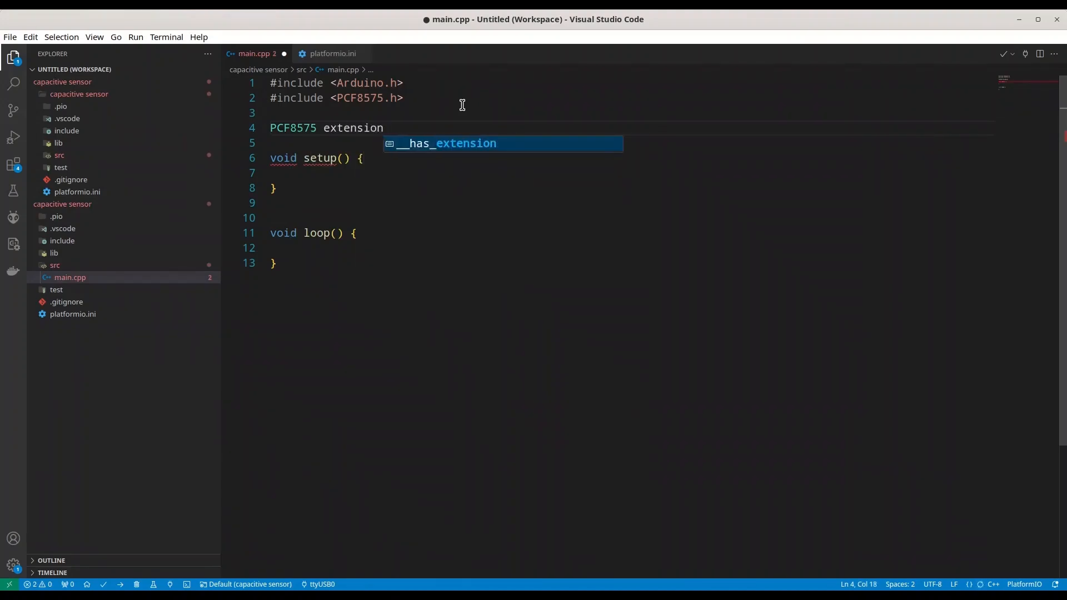
text(())
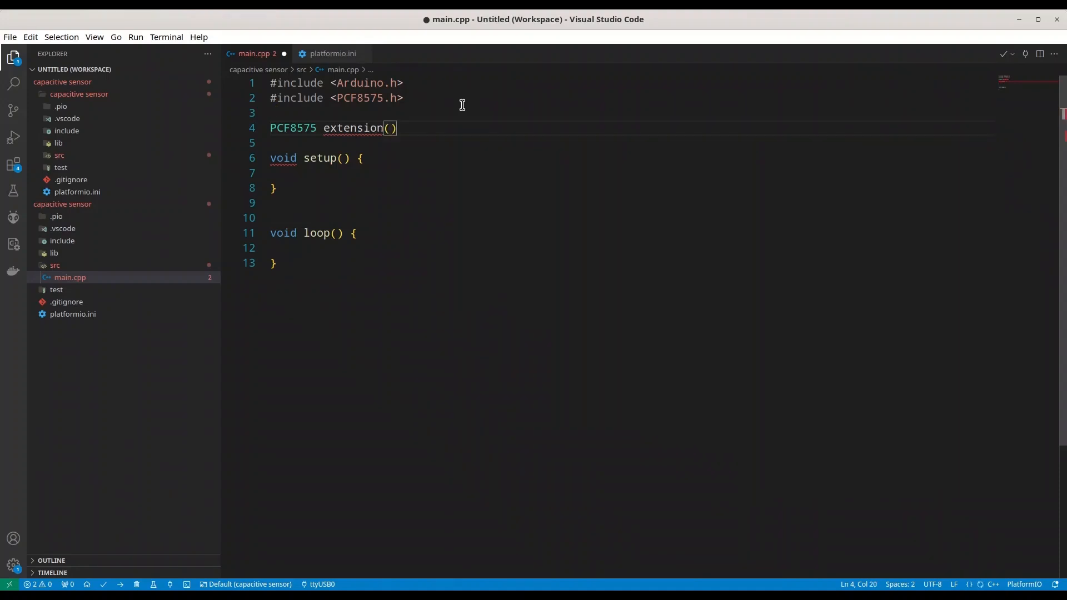
text(0)
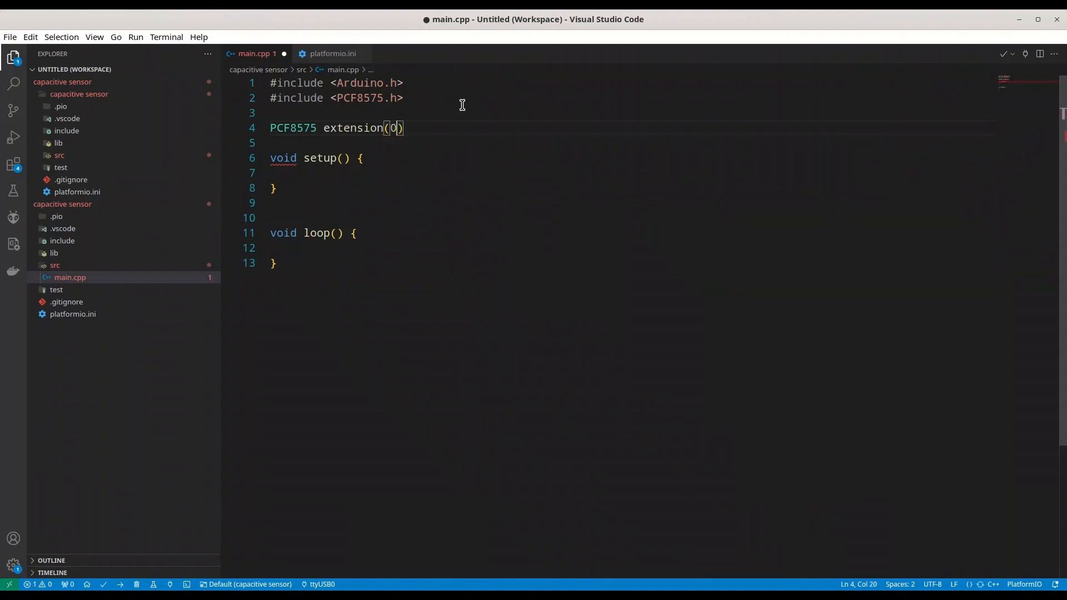
text(x20)
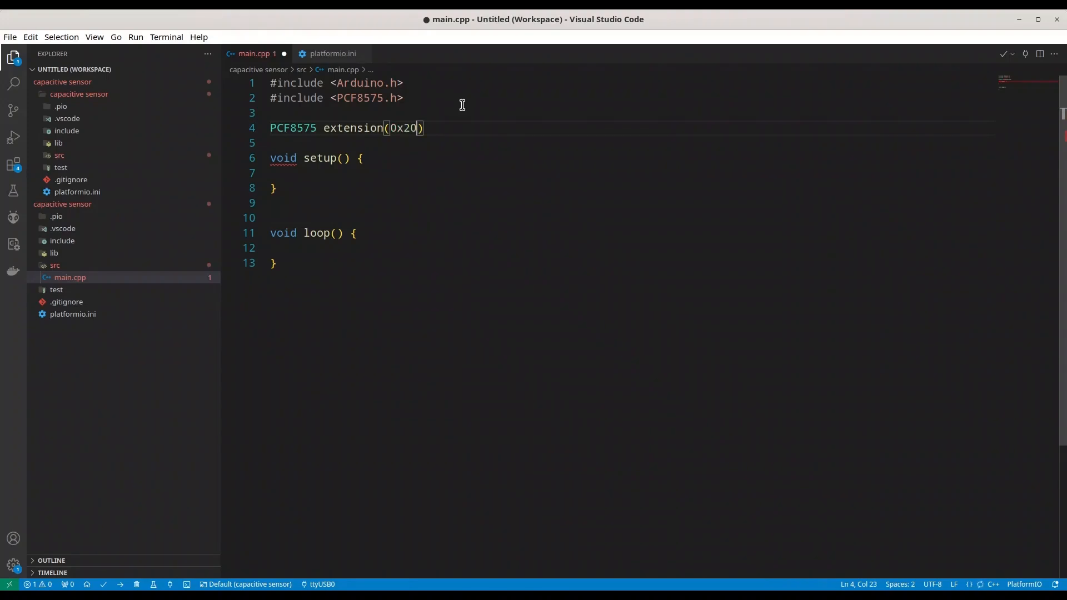
text(;)
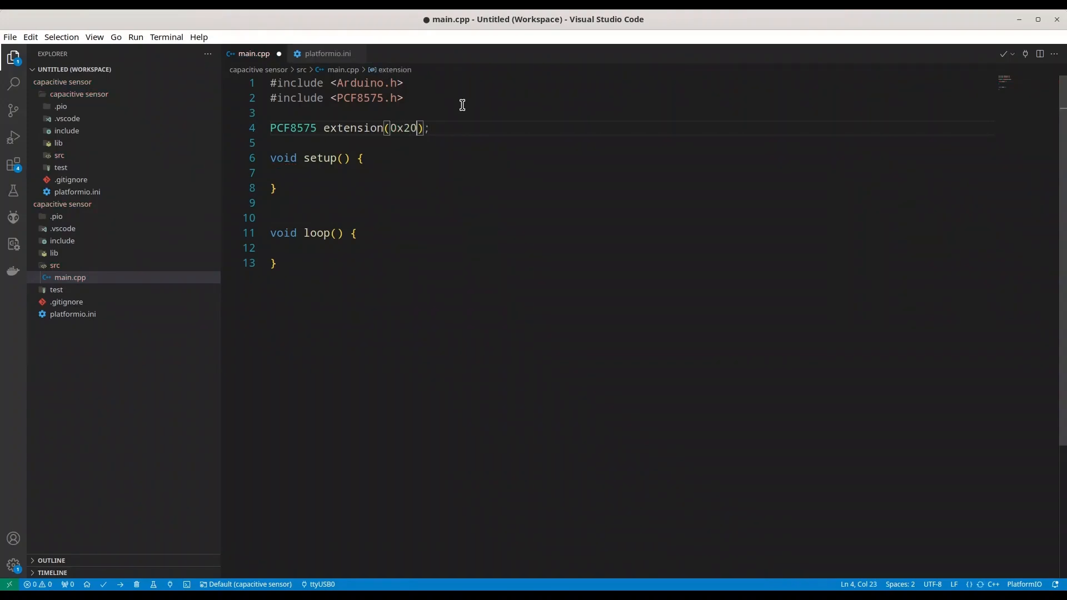
In setup(), set expander pins P0, P1 and P2 as OUTPUT via extension.pinMode.
click(293, 172)
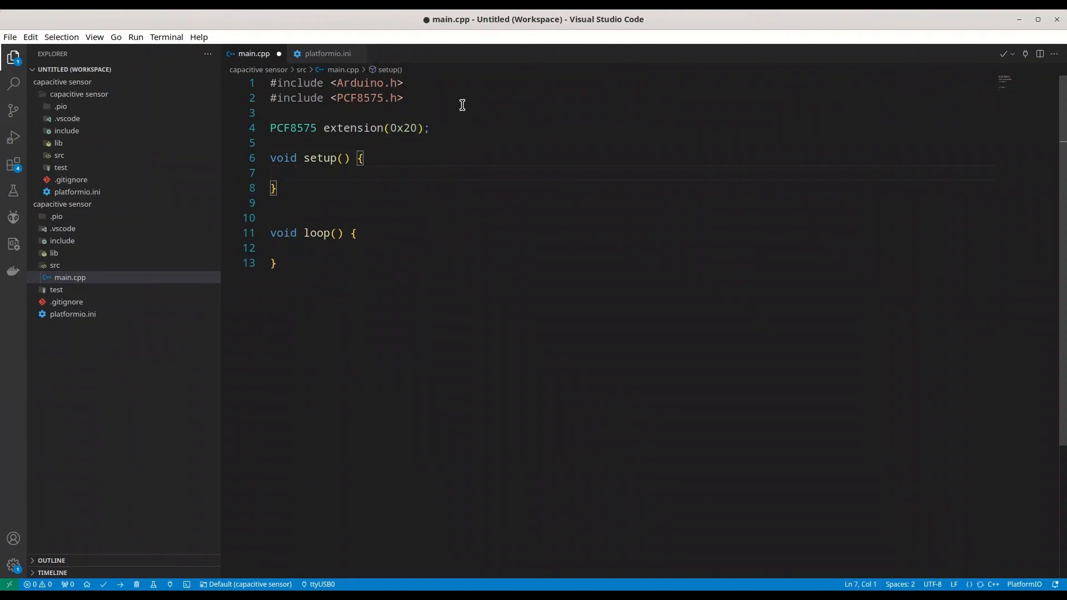
text(extension)
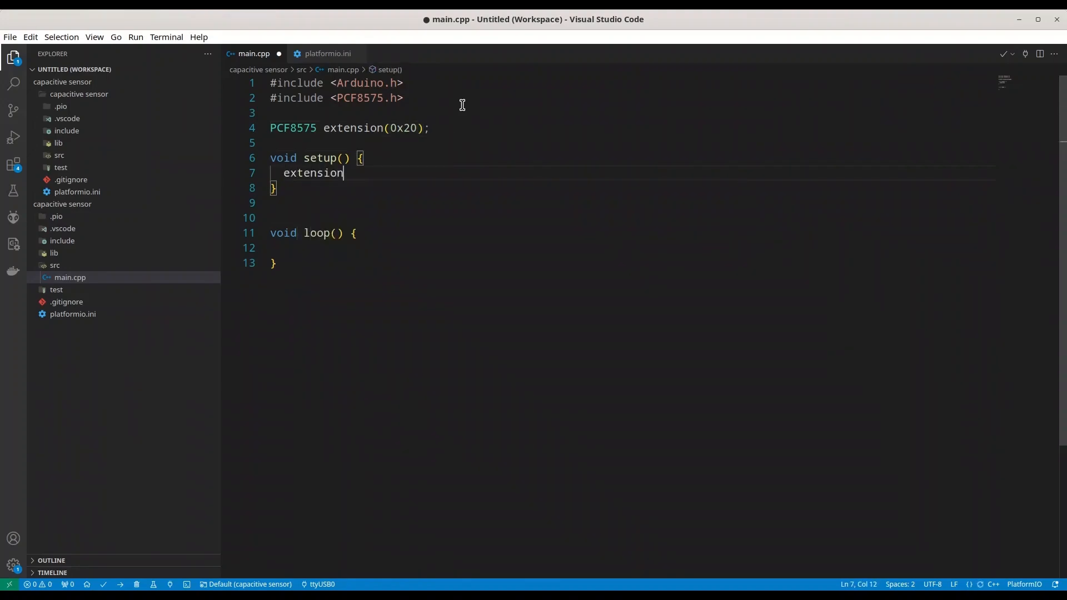
text(.pinMode()
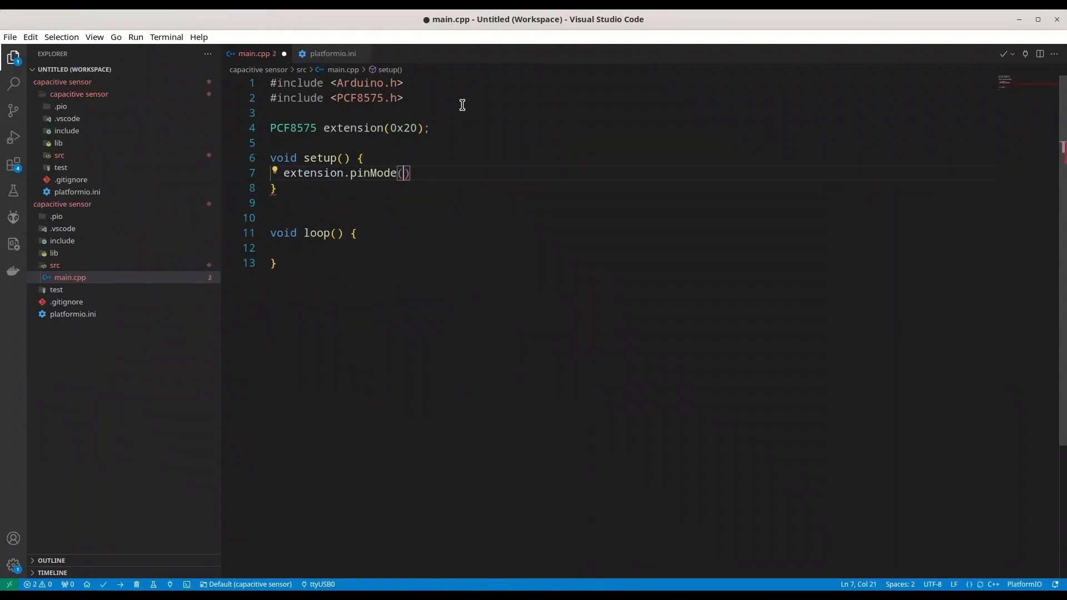
text(P0)
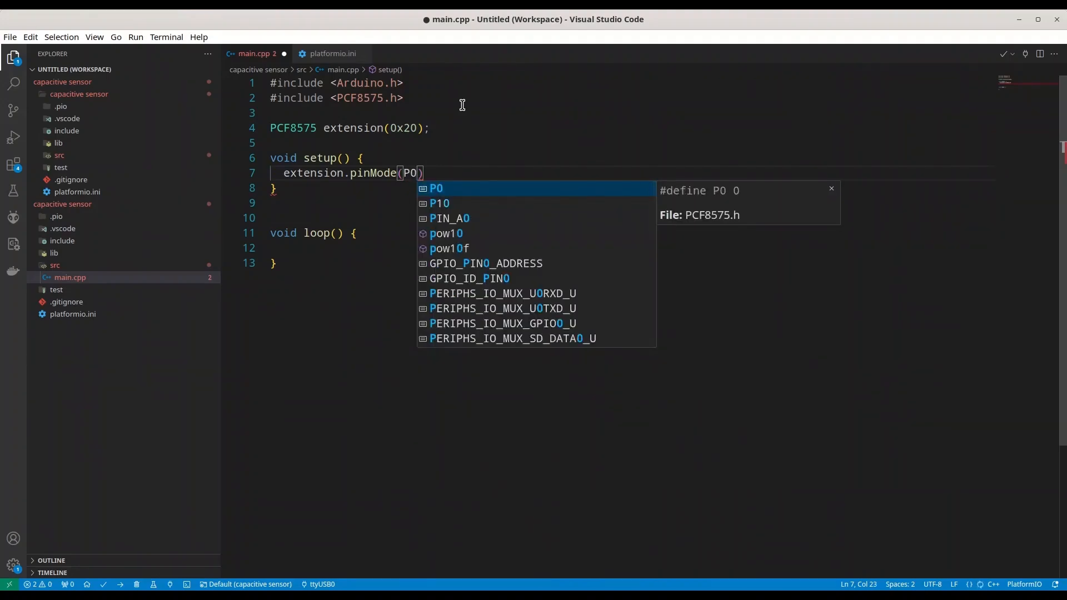
text(, OUTPUT)
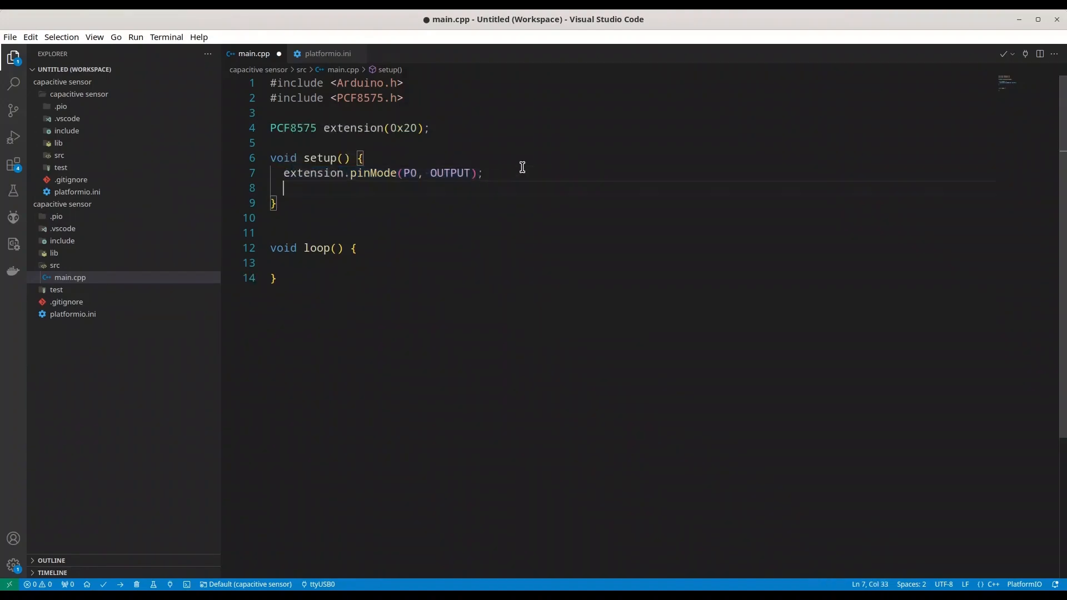
text(extension.pinMode(P0, OUTPUT);)
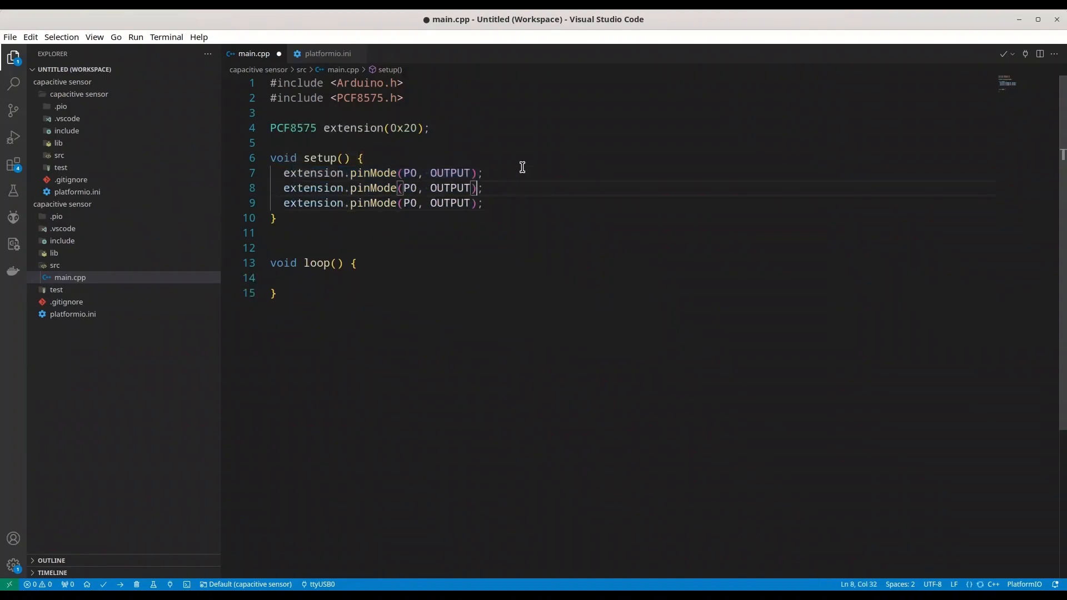
text(1)
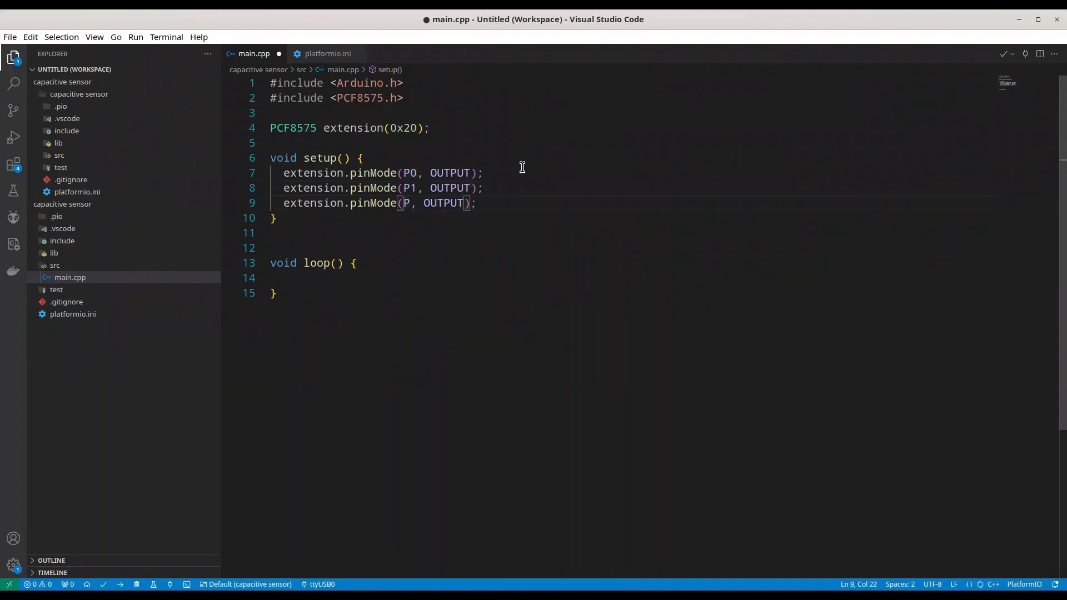
text(2)
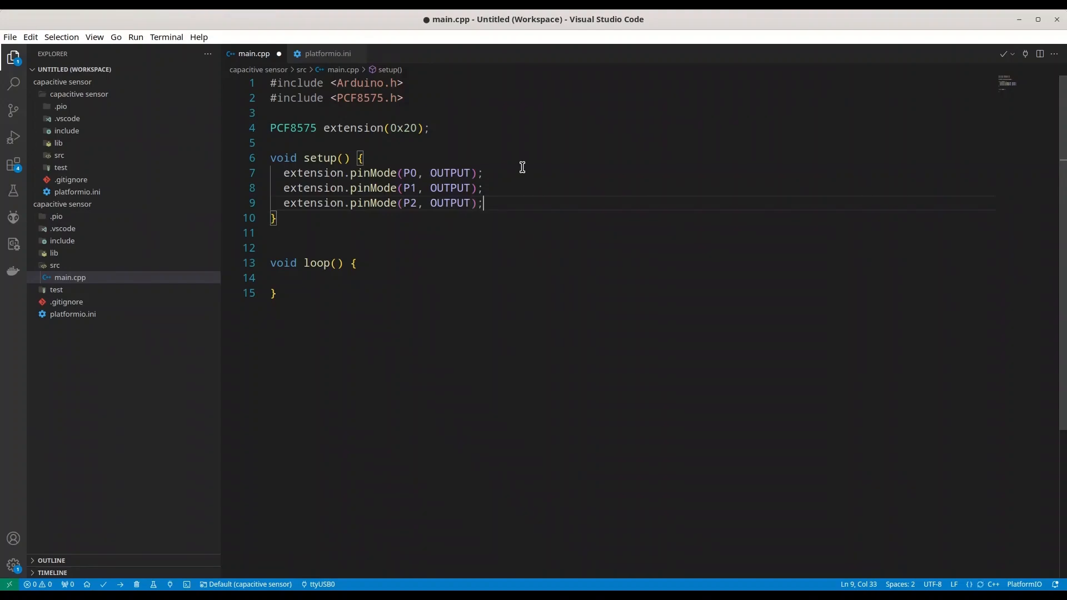
Call extension.begin(); at the end of setup().
text(extension.)
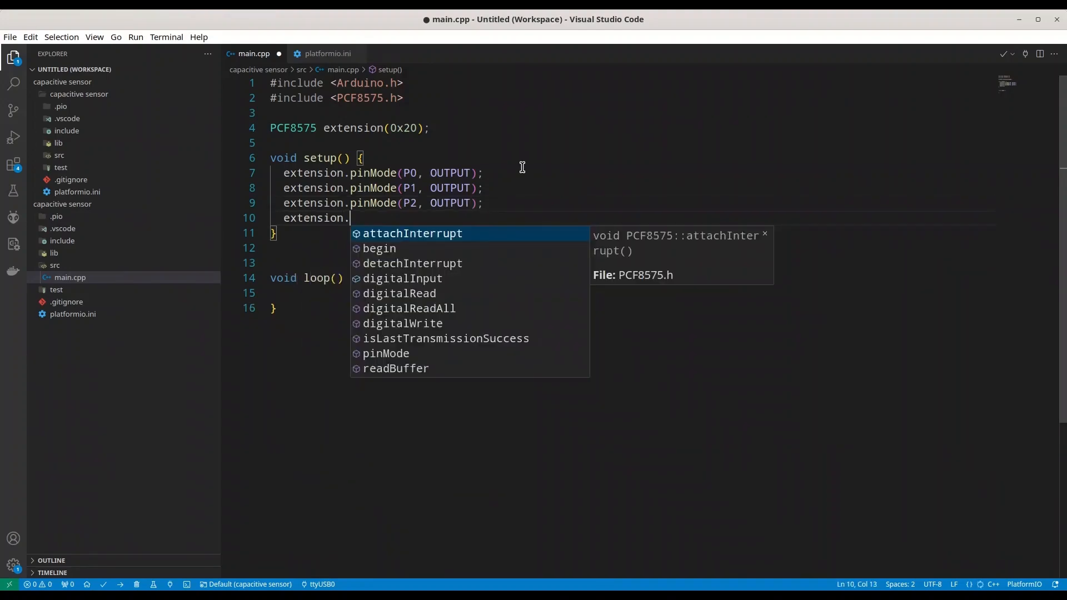
text(begin();)
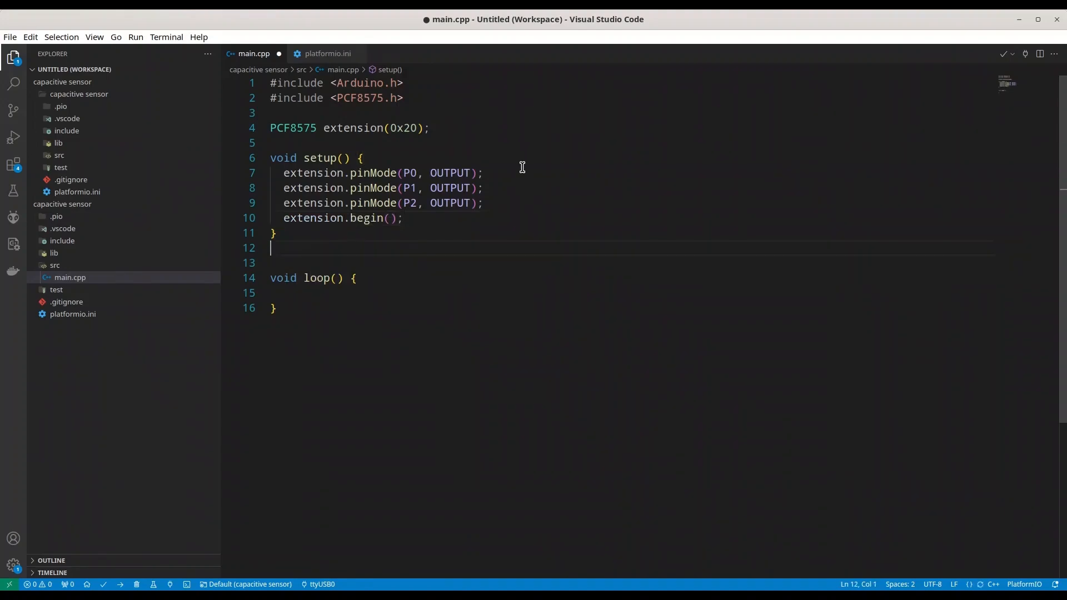
Declare int counter = 0; above loop().
text(int c)
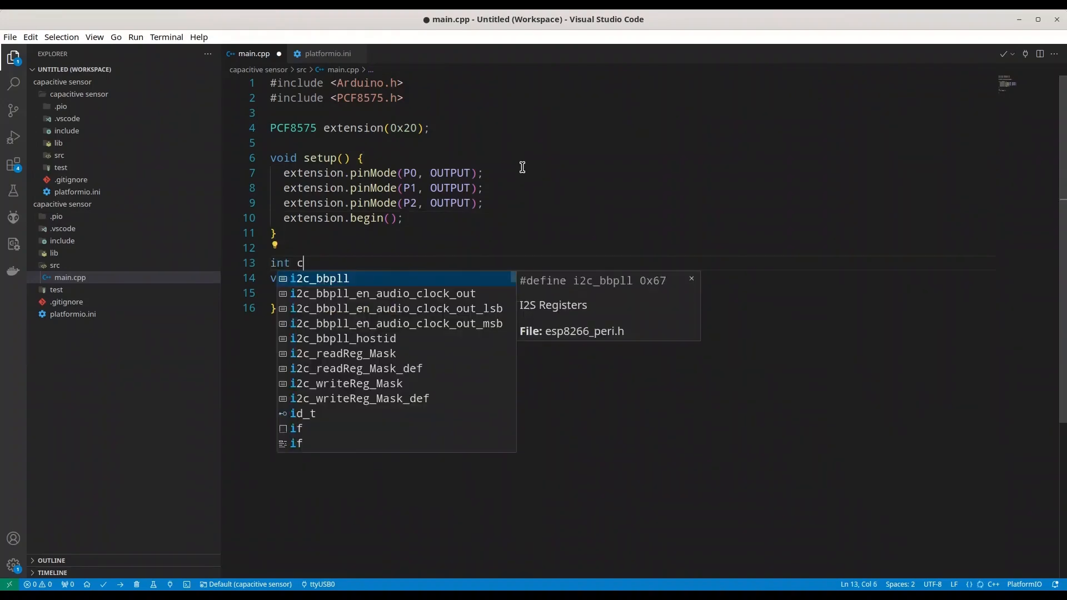
text(ounter = 0;)
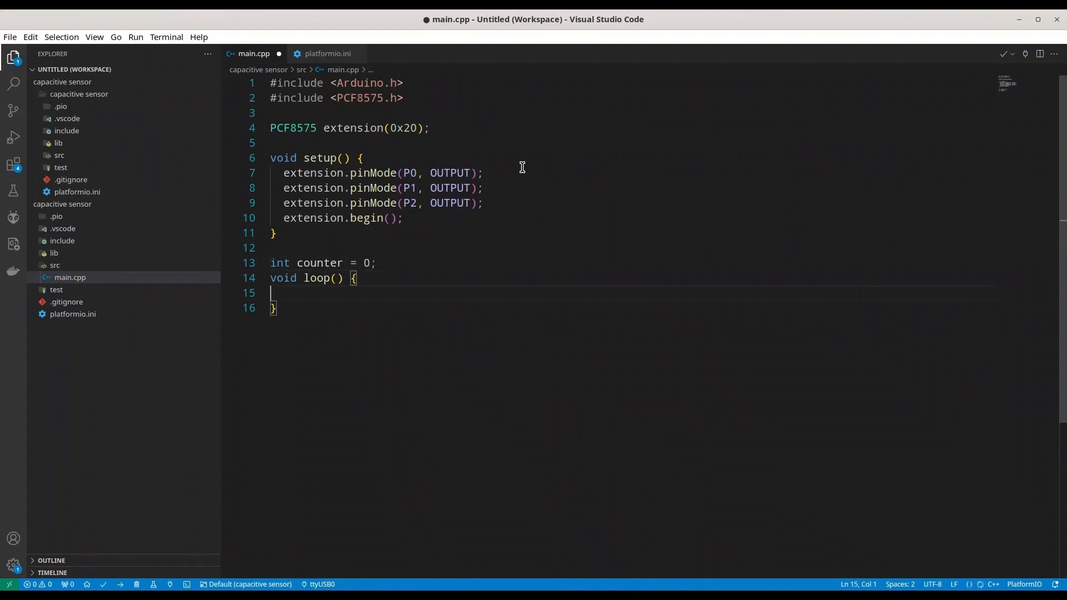
In loop(), write LOW to pins P0, P1 and P2 with extension.digitalWrite.
text(e)
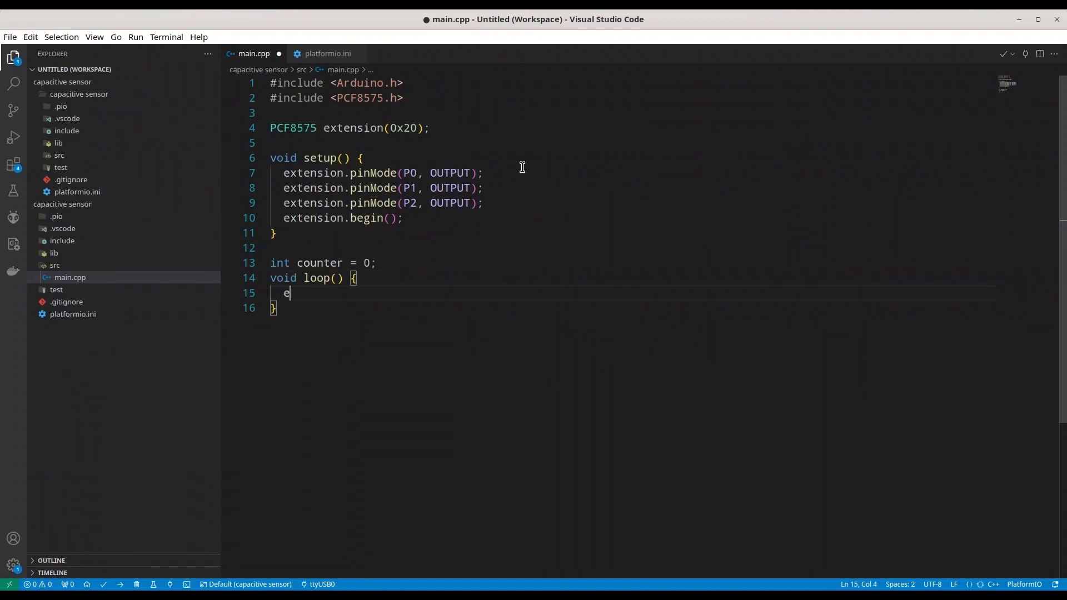
text(xtension.)
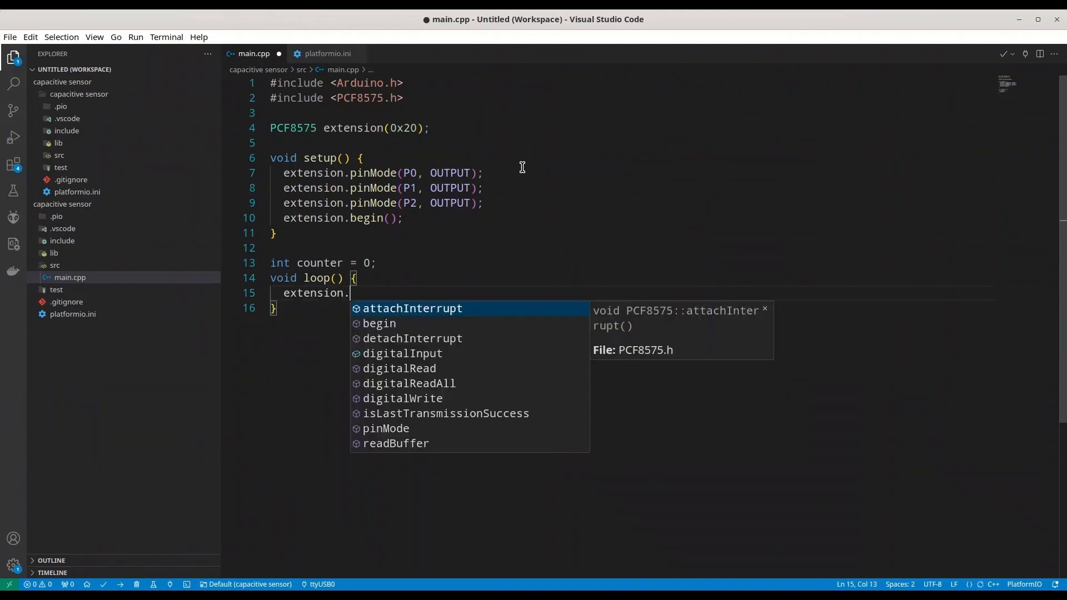
text(digitalWrite()
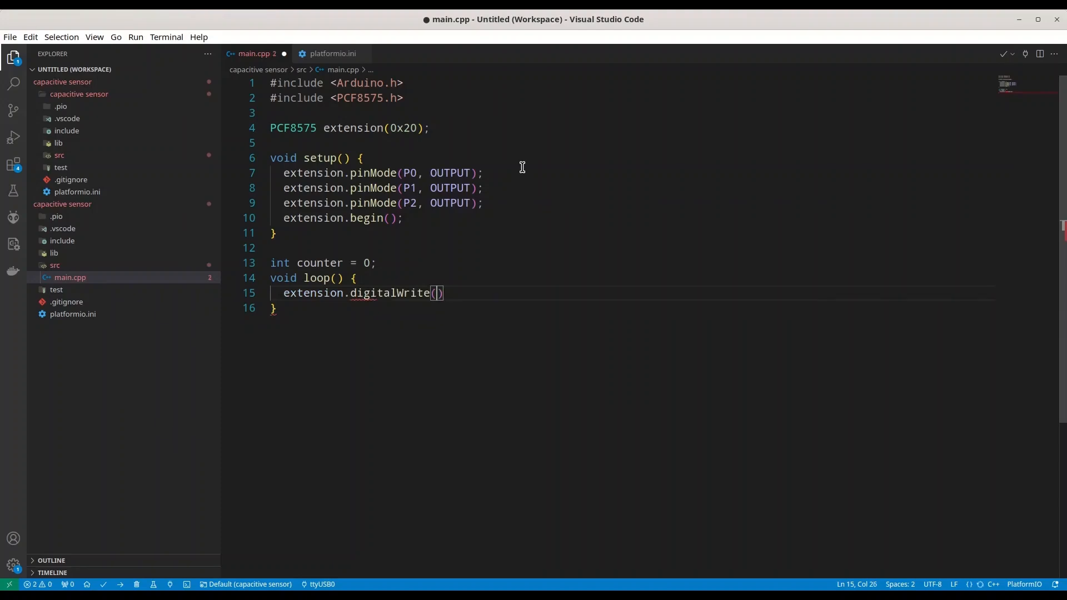
text(P0,)
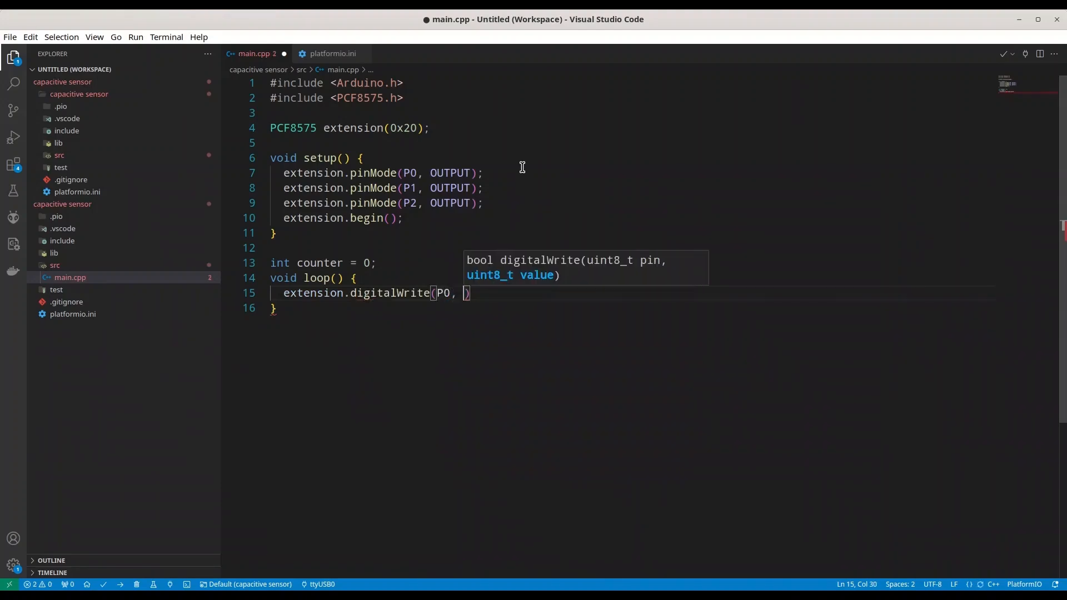
text(LOW)
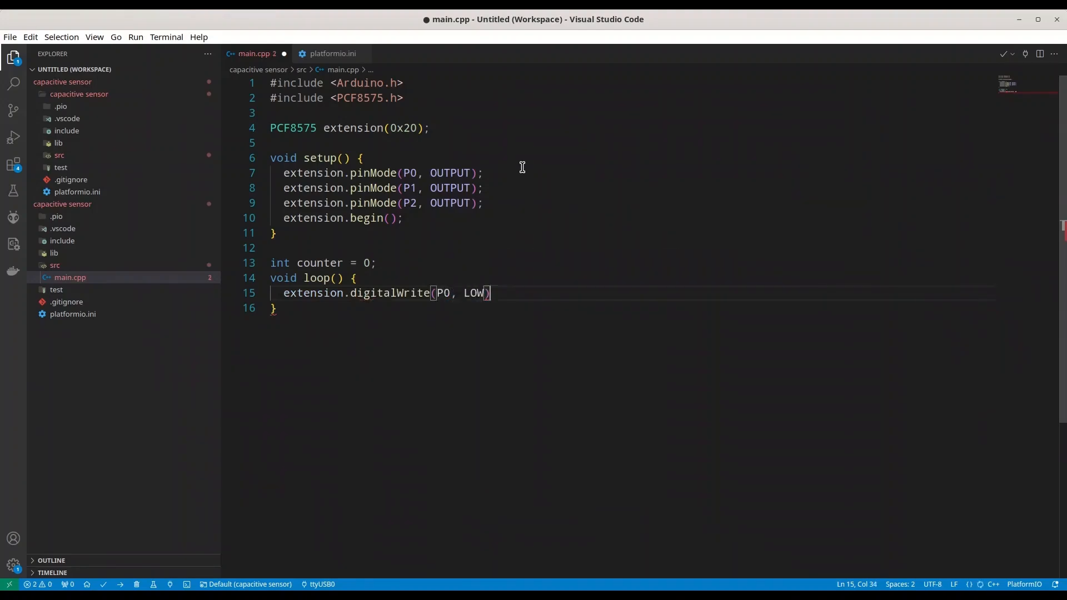
text(;)
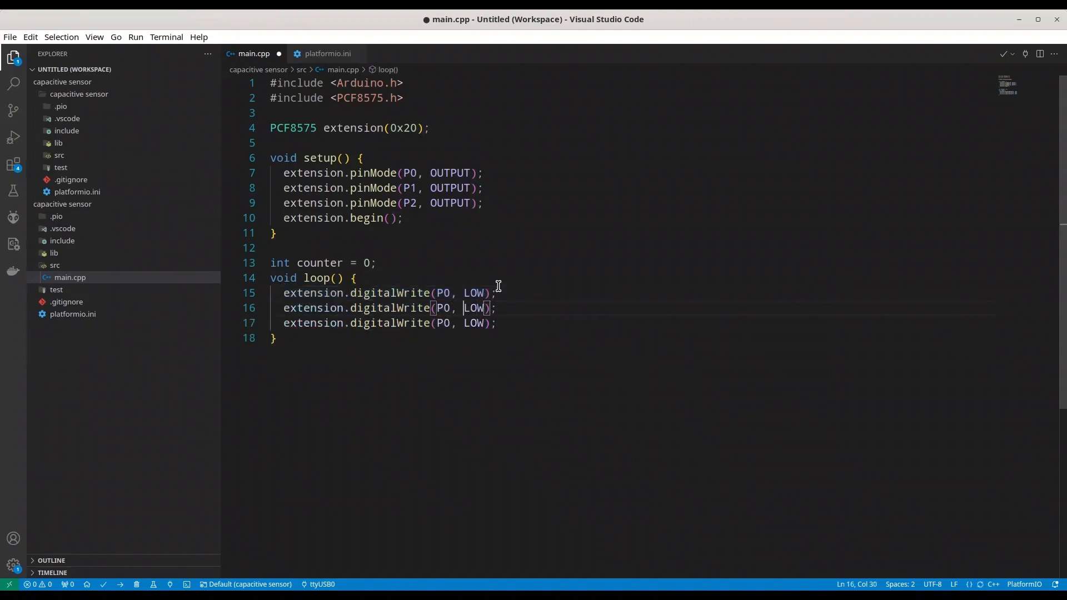
text(1)
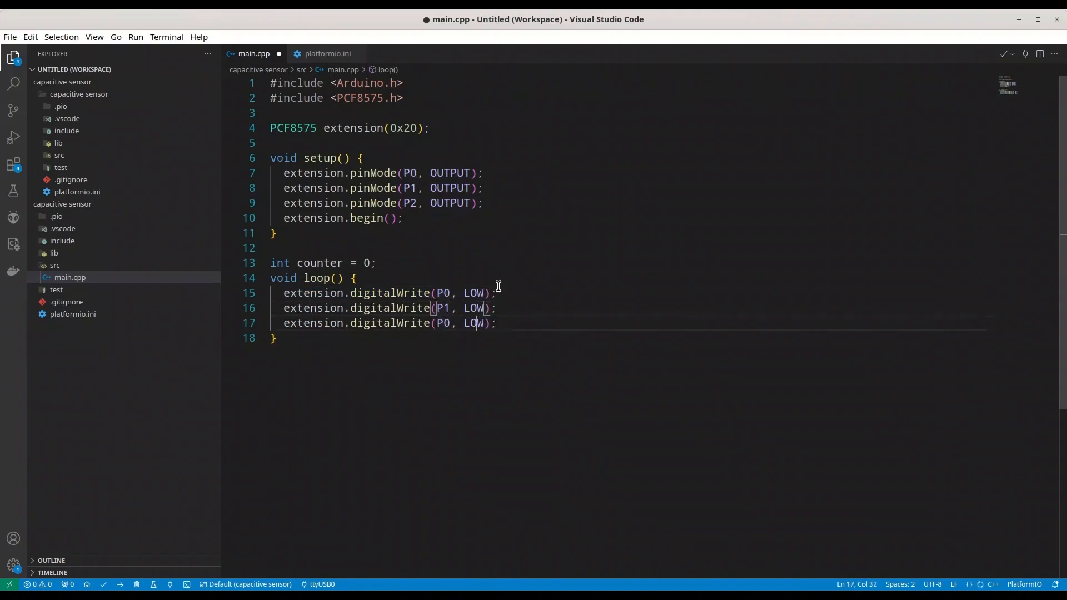
text(2)
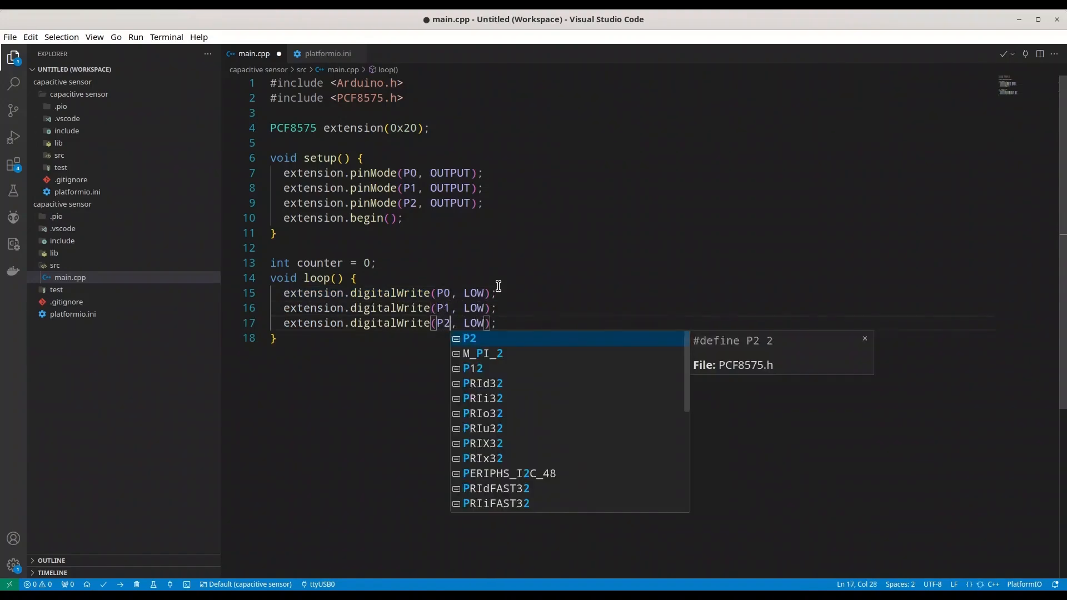
key(Escape)
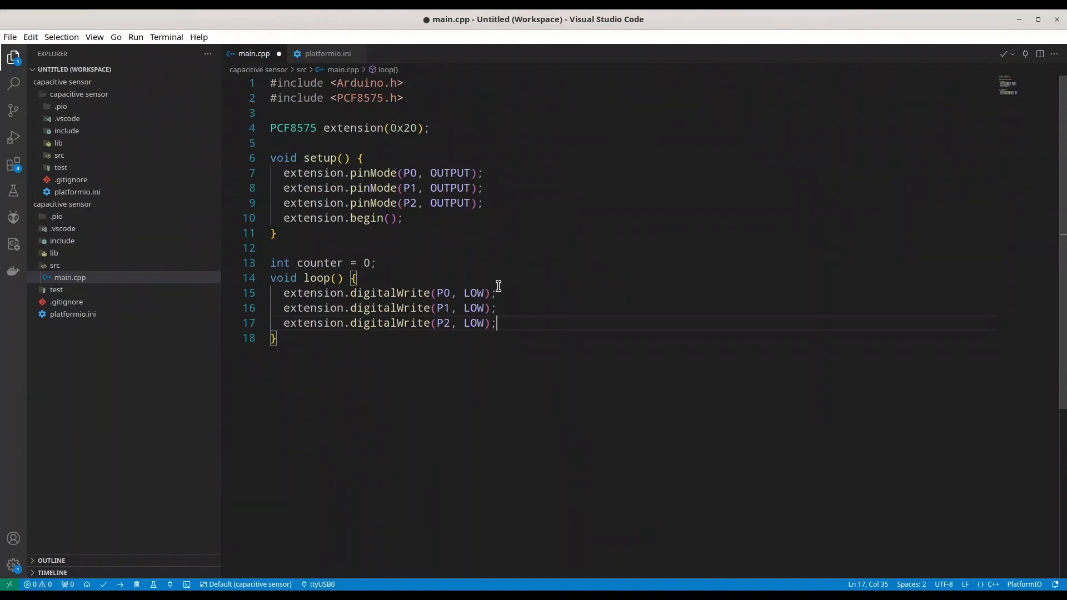
Add if(counter==0) extension.digitalWrite(P0, HIGH); in loop().
text(if)
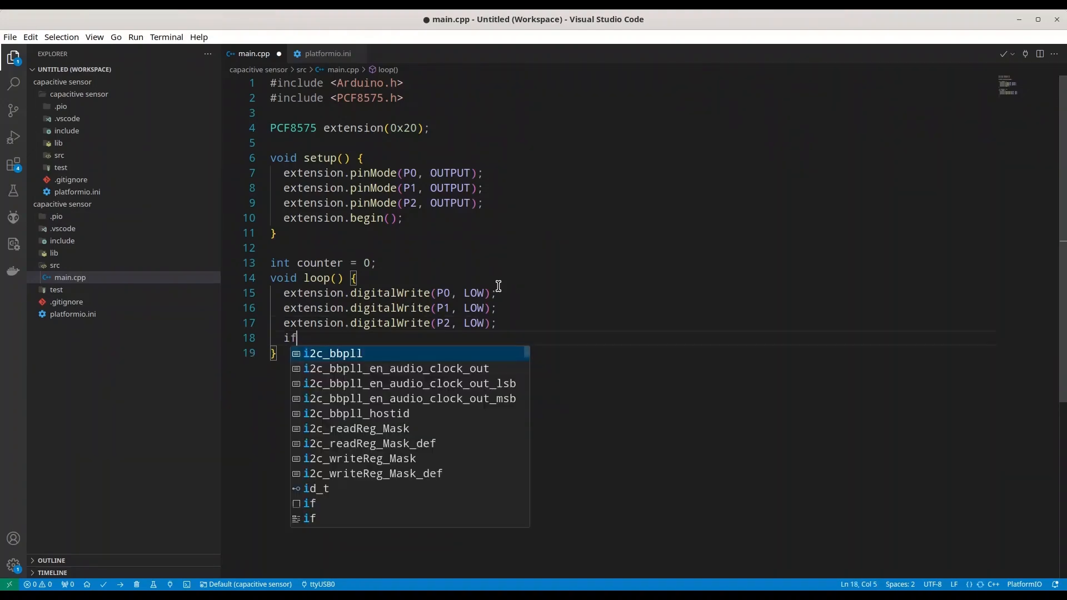
text((counter==0)
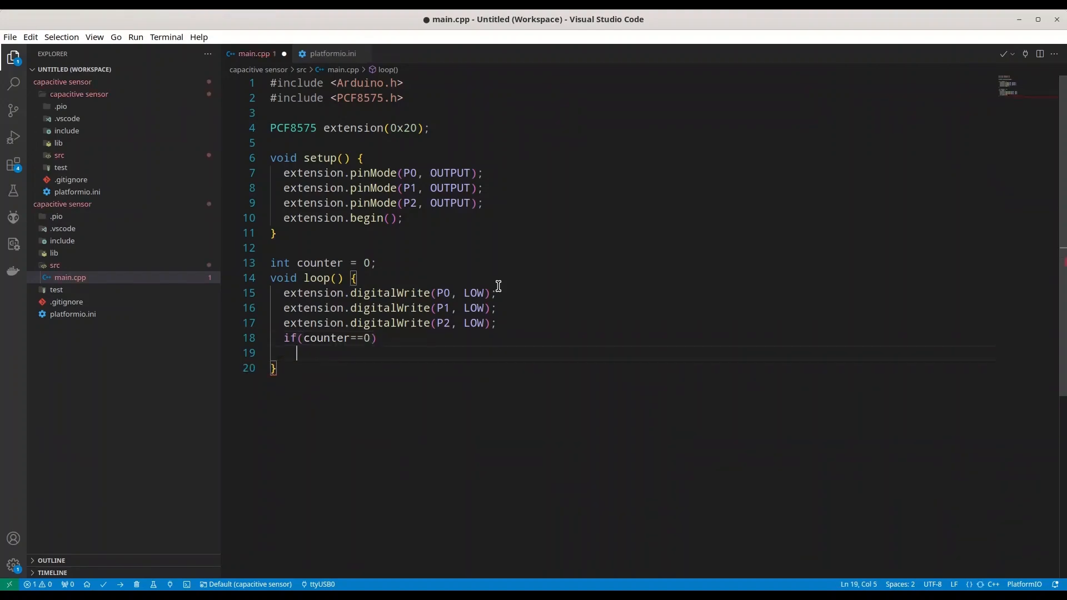
text(extension)
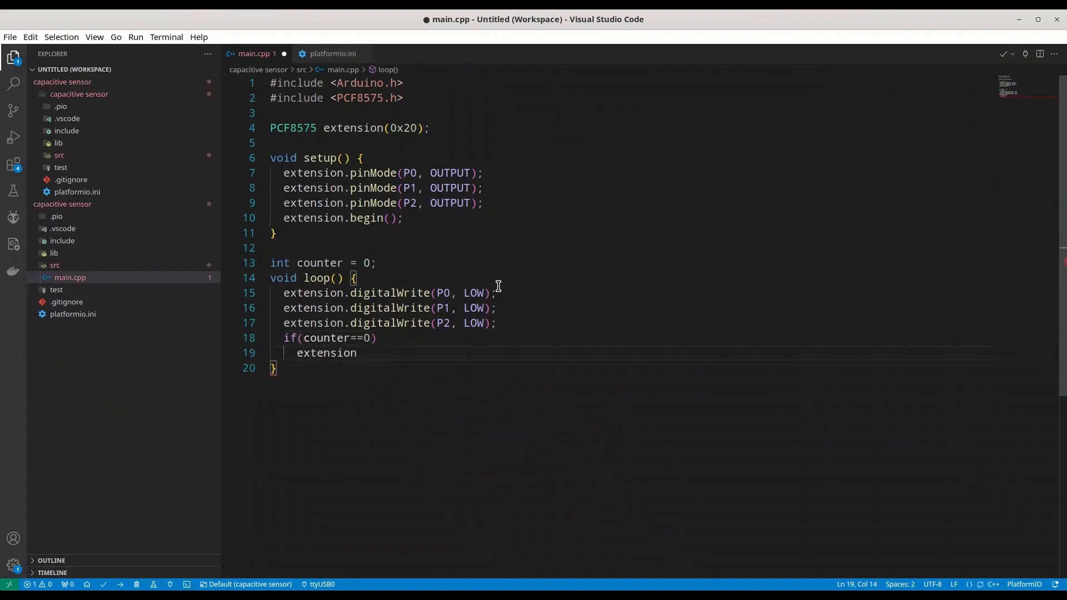
text(.digi)
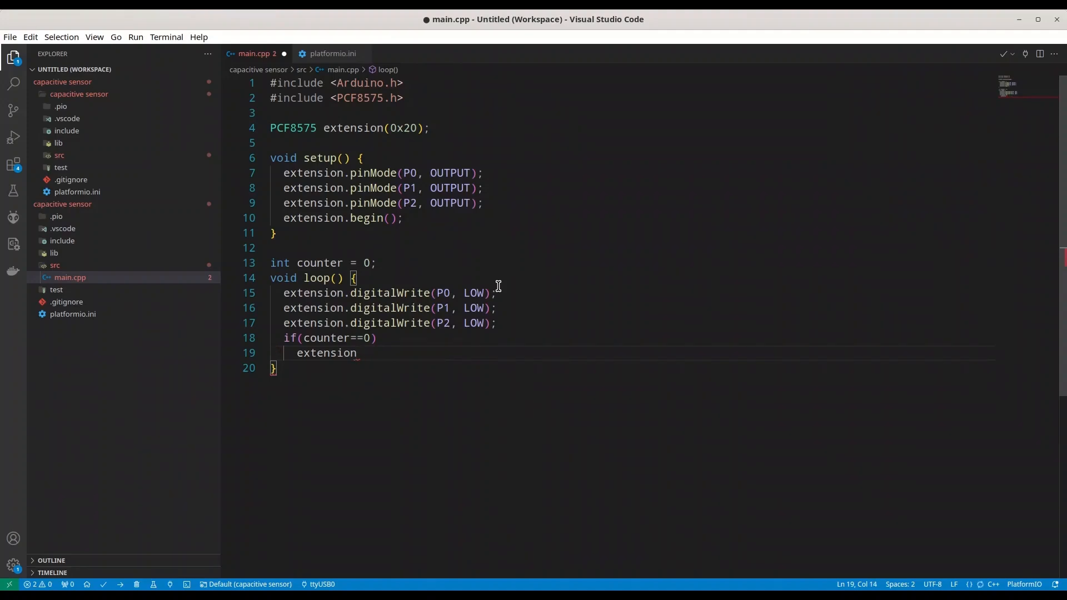
text(.)
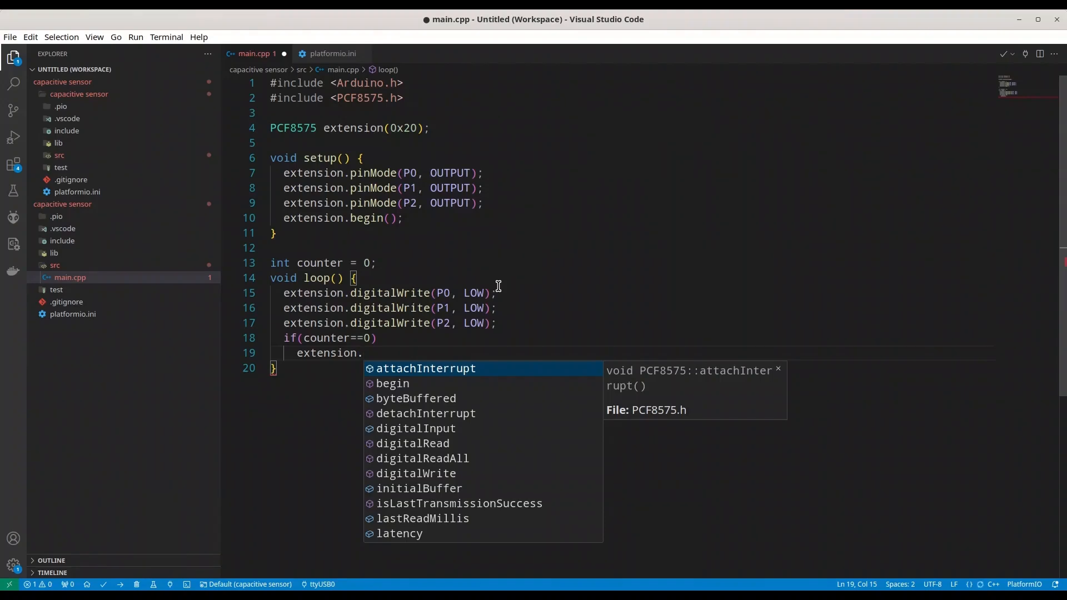
click(422, 458)
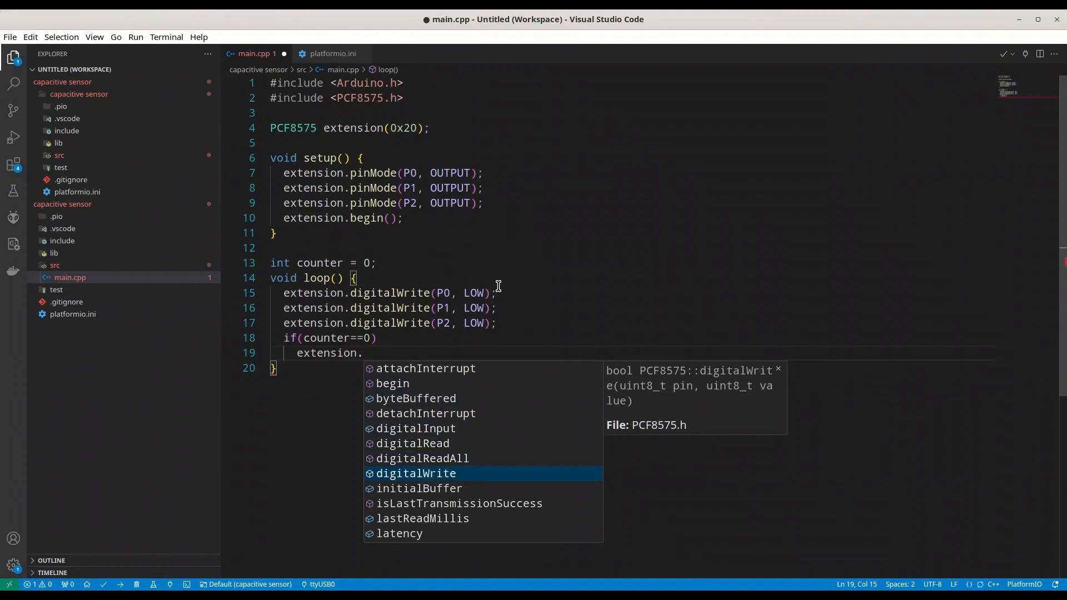
click(414, 474)
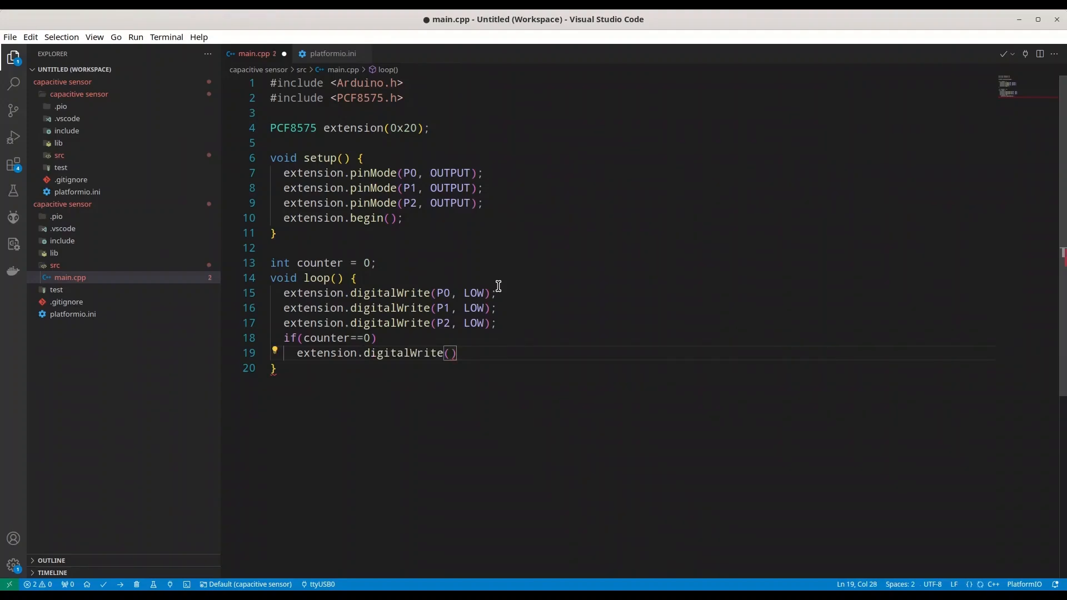
text(P)
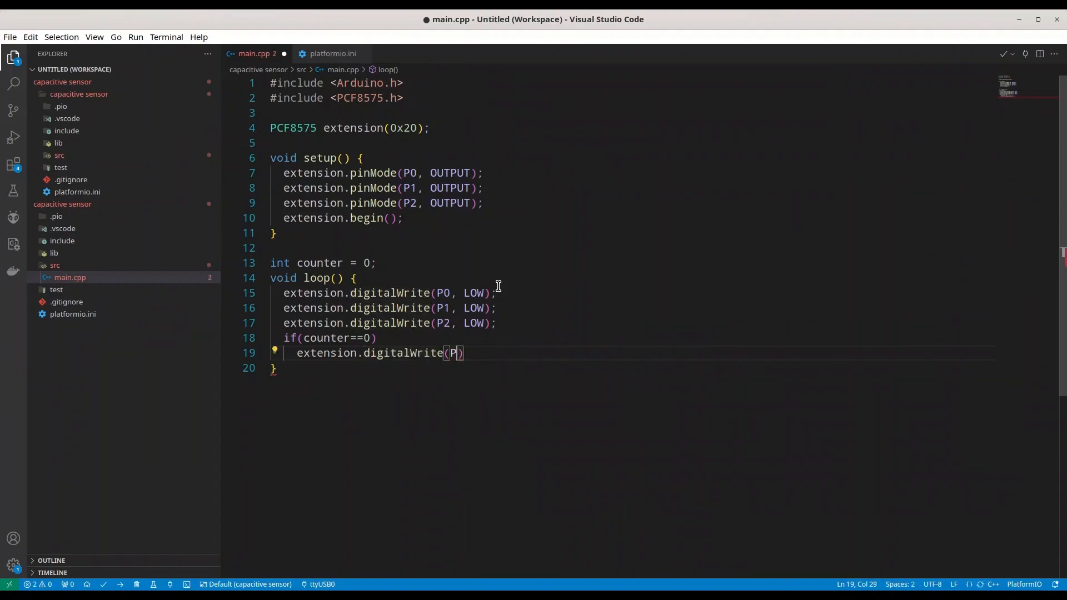
text(0, HIGH)
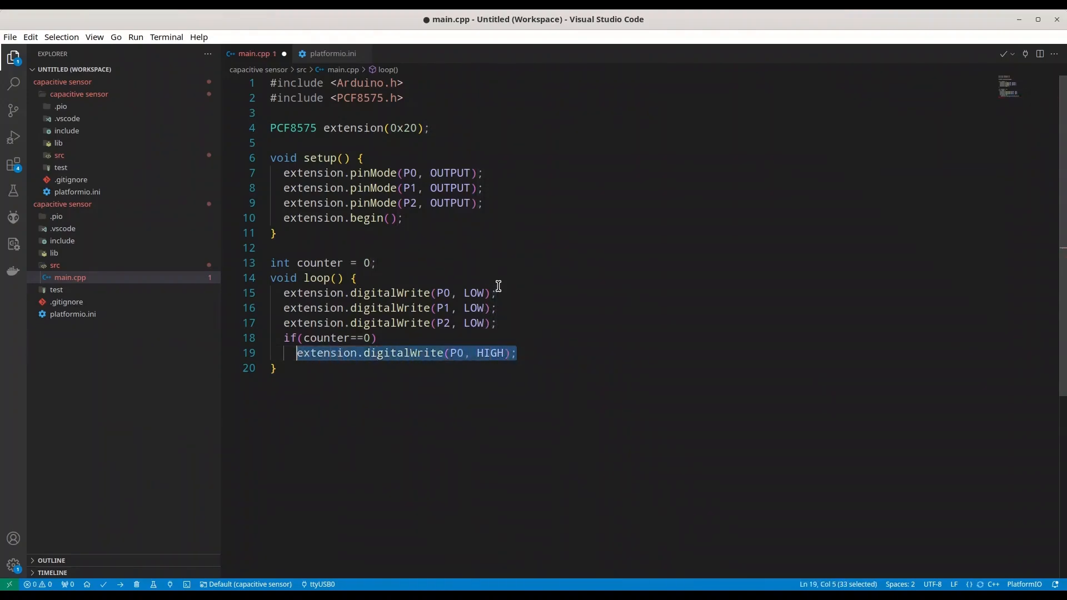
Add else-if branches so counter 1 drives P1 HIGH and counter 2 drives P2 HIGH.
text(else if)
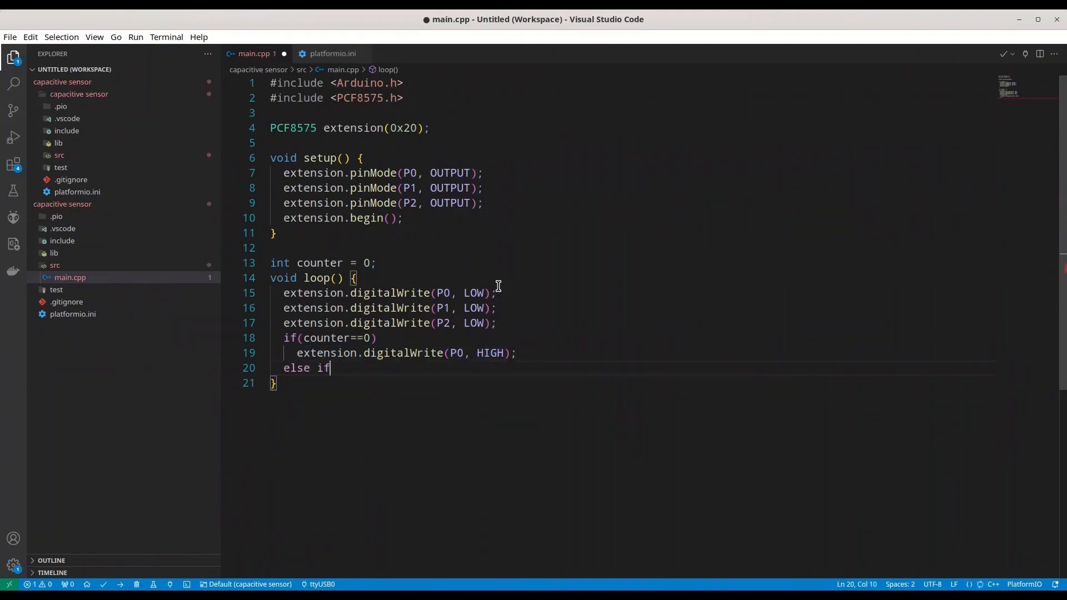
text(( coutne)
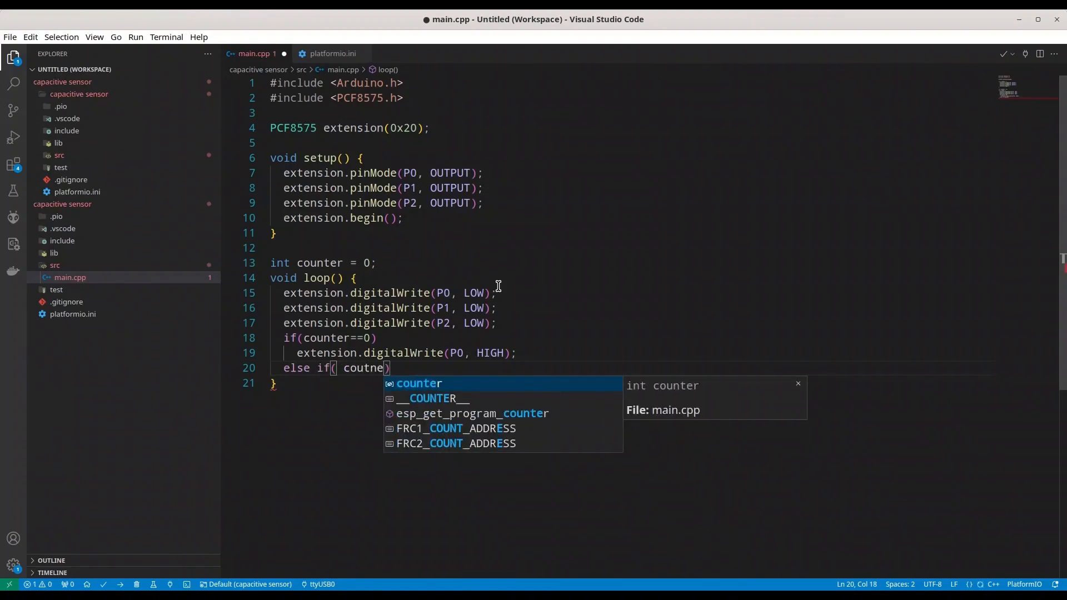
text(counter==1)
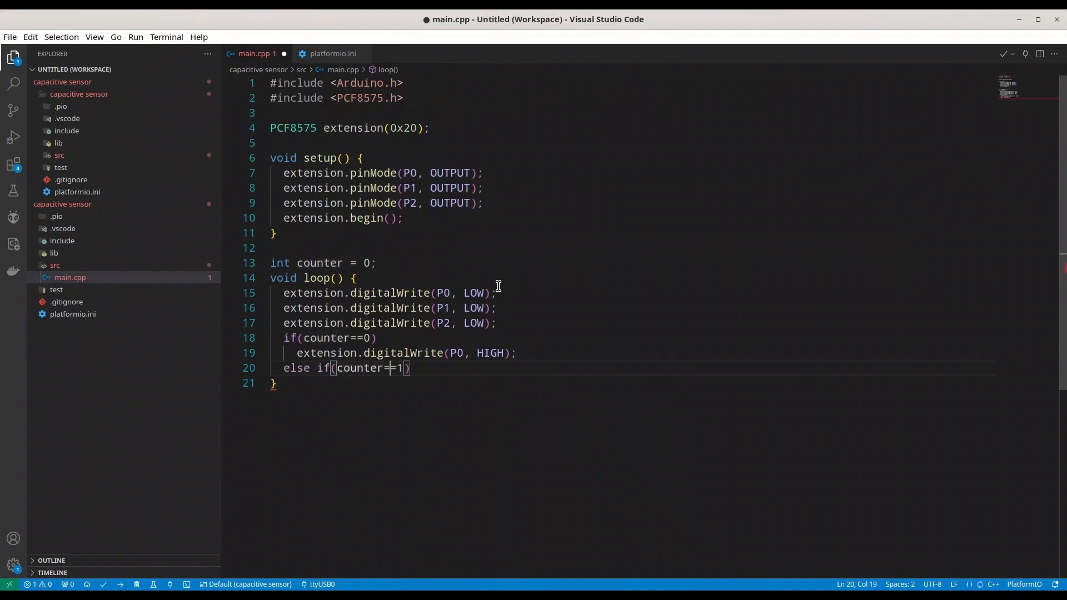
text(extension.digitalWrite(P0, HIGH);)
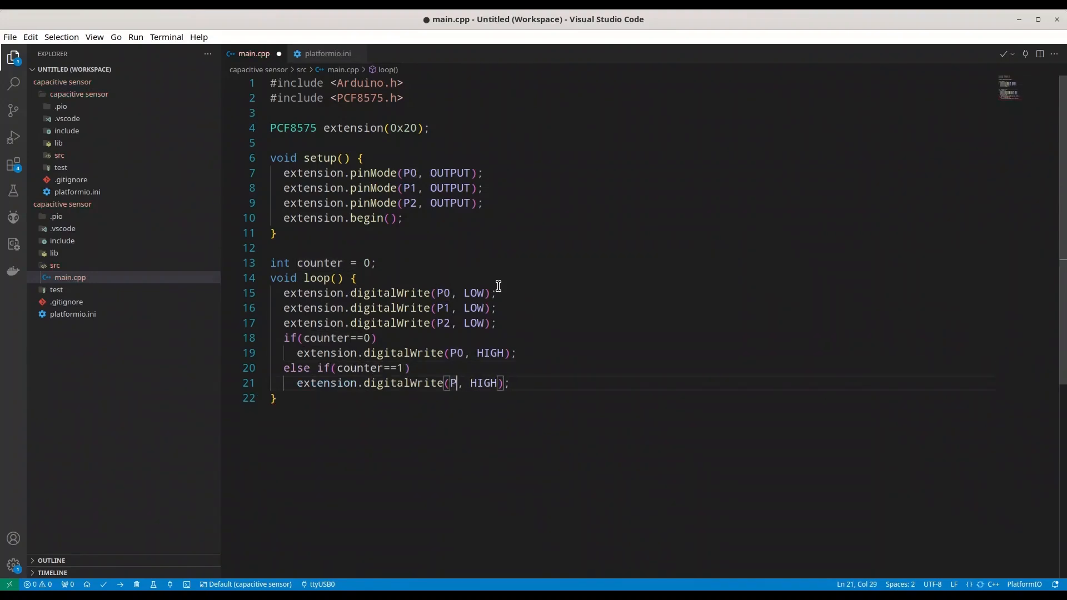
text(1)
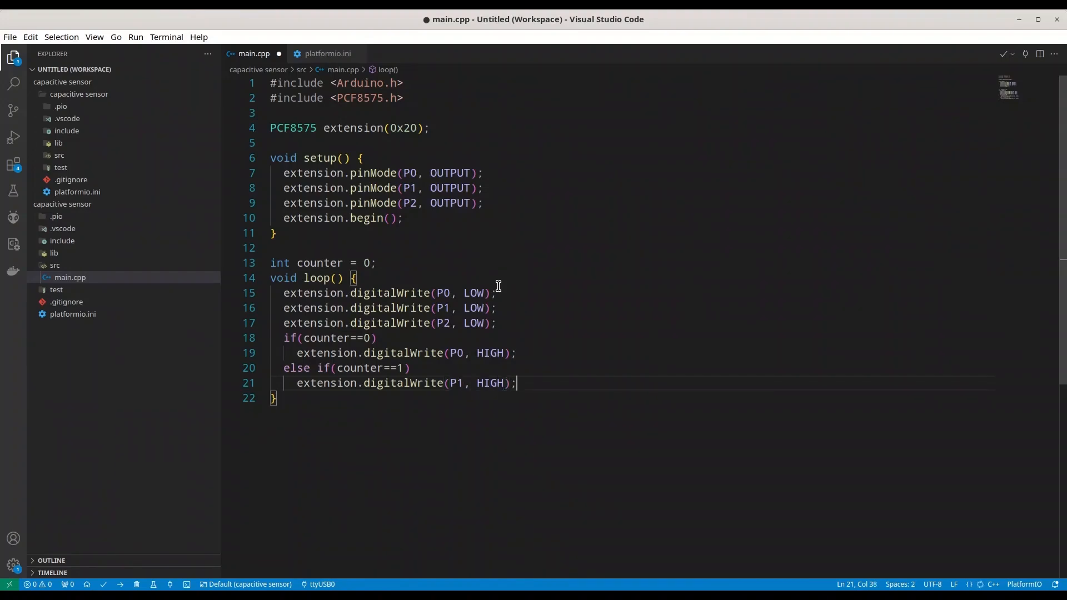
text(else if()
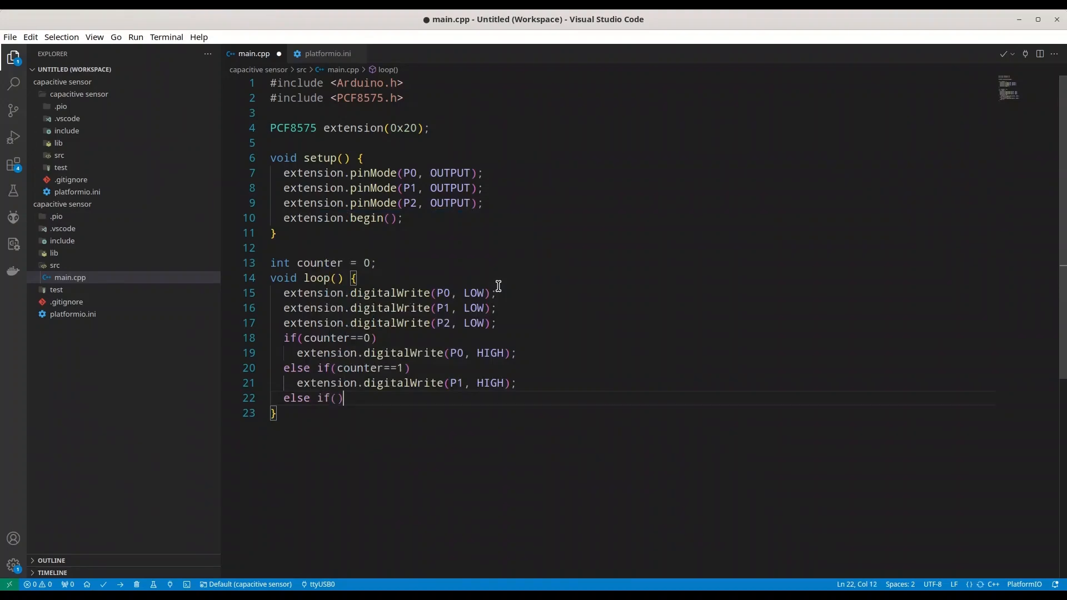
text(counter==2)
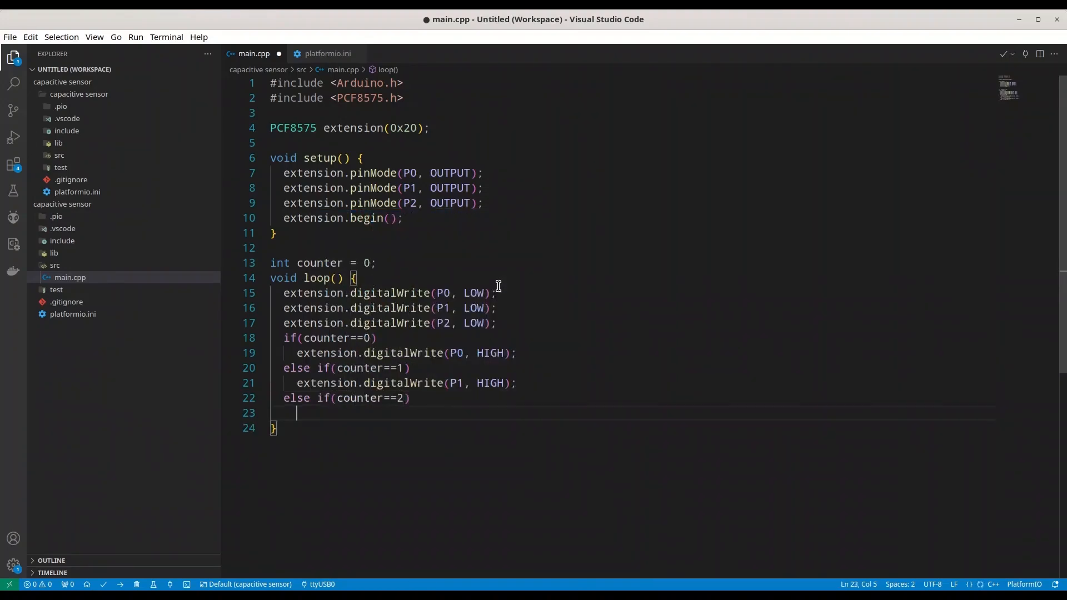
text(extension.digitalWrite(P0, HIGH);)
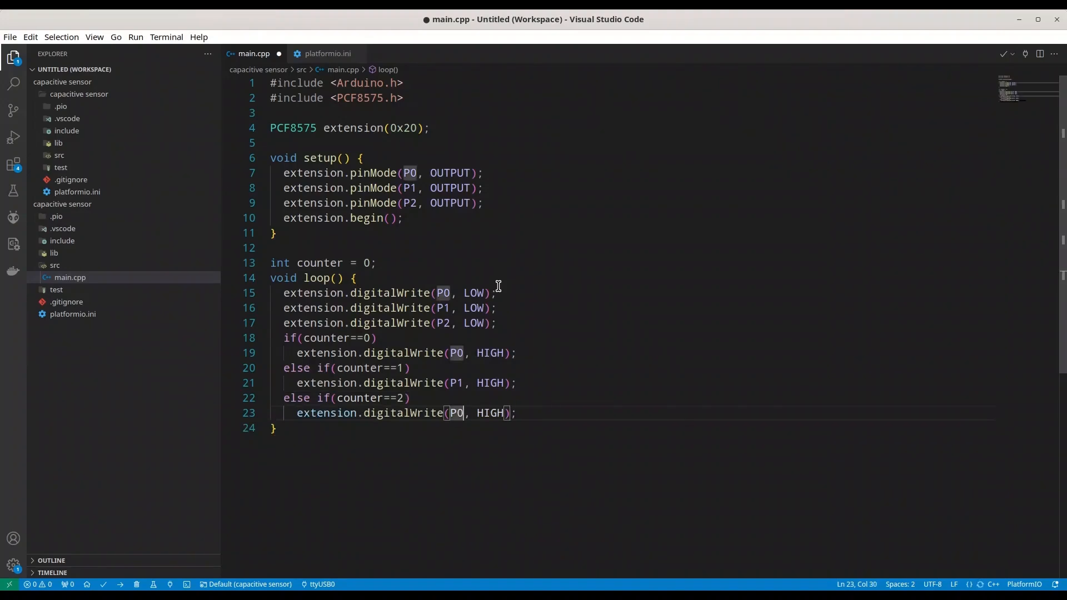
text(2)
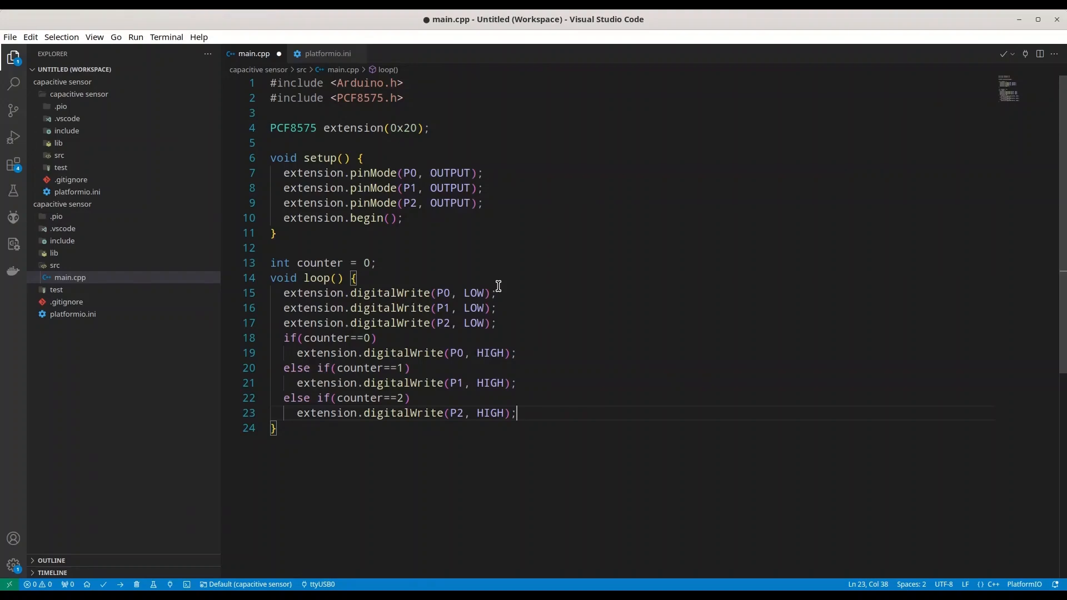
click(407, 368)
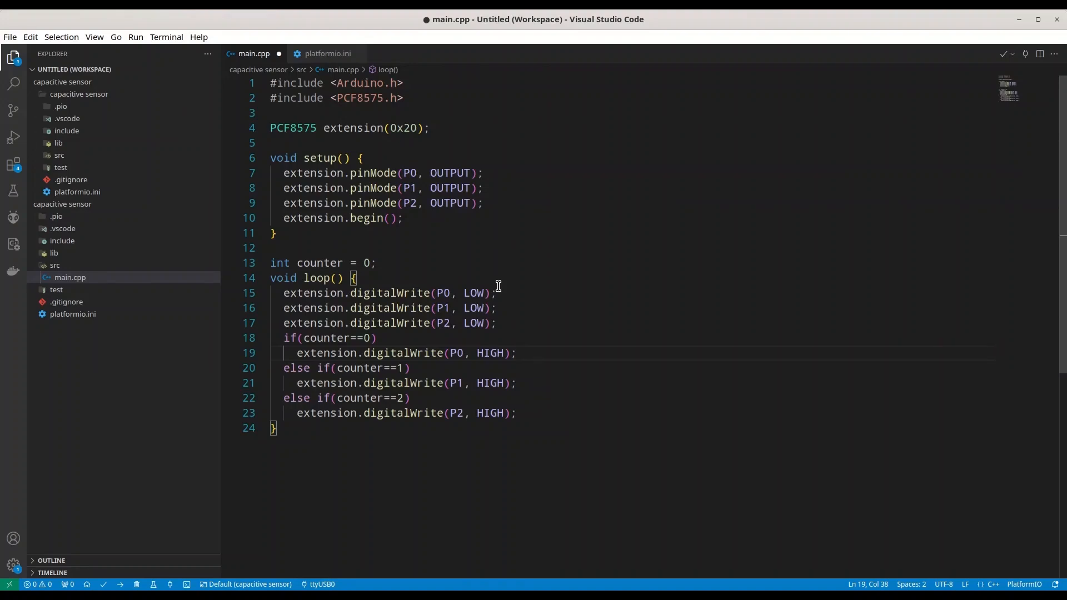
key(Enter)
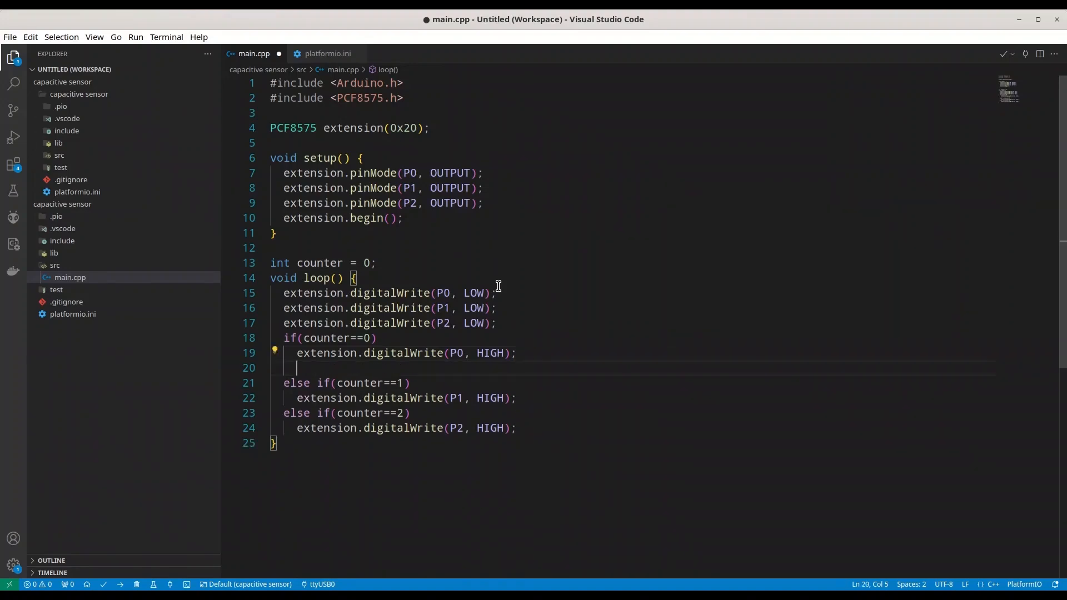
text(do it)
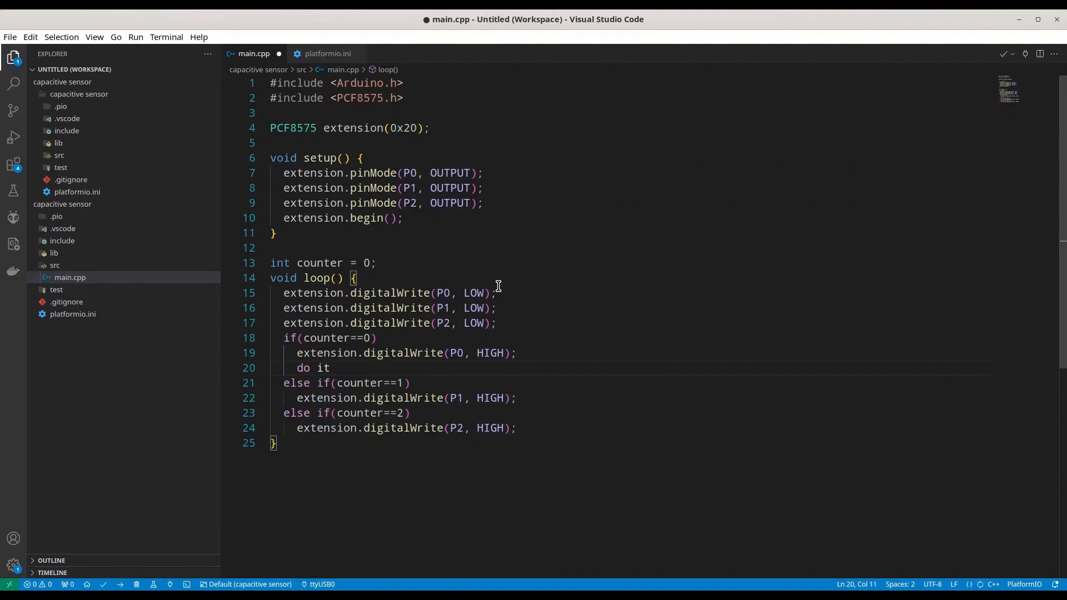
click(369, 338)
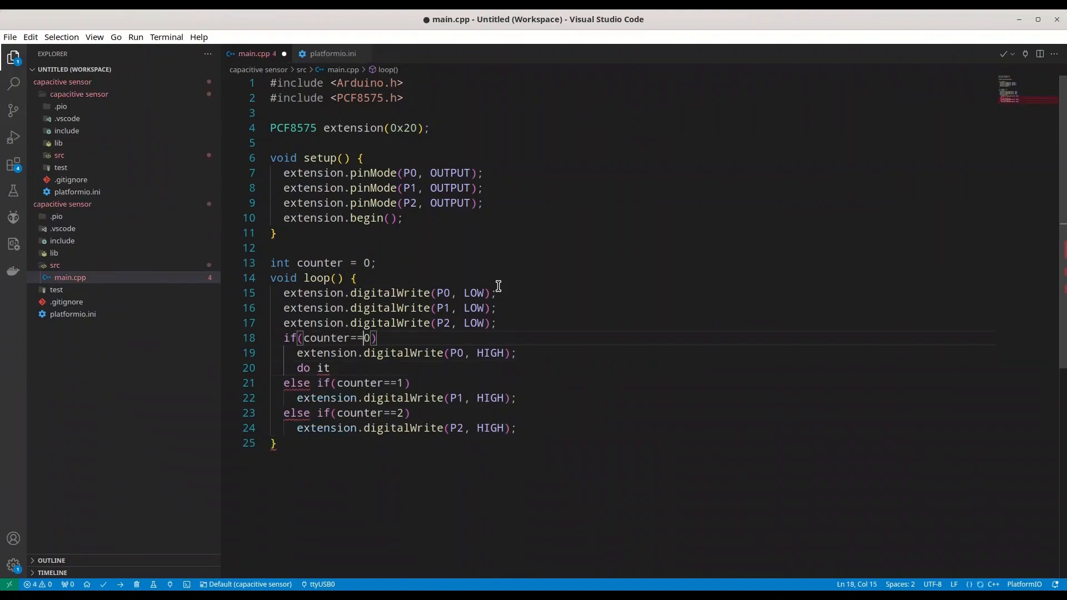
text({)
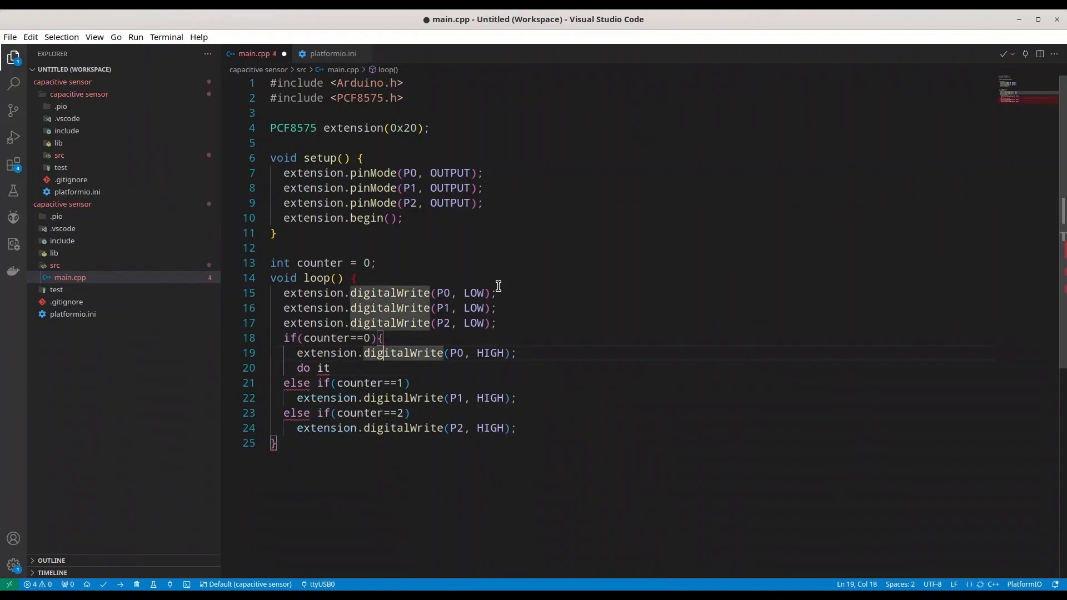
click(340, 383)
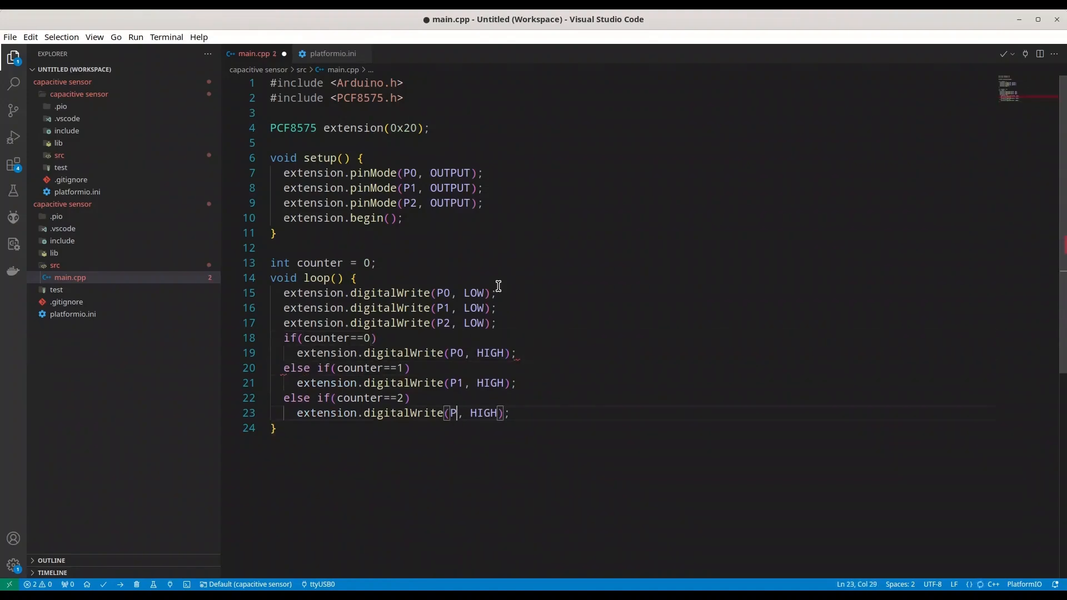
text(2)
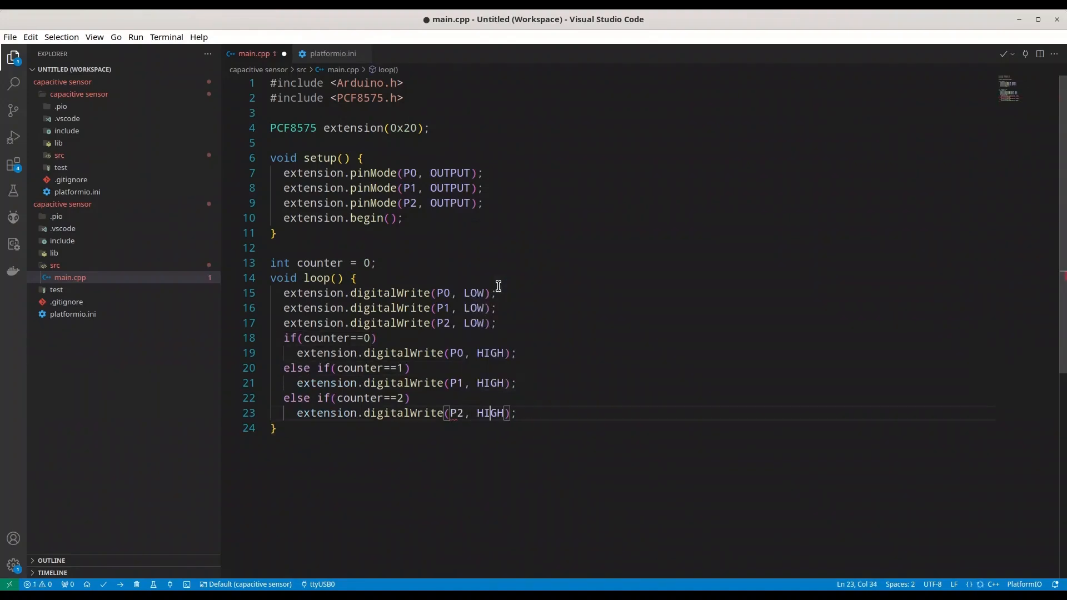
key(enter)
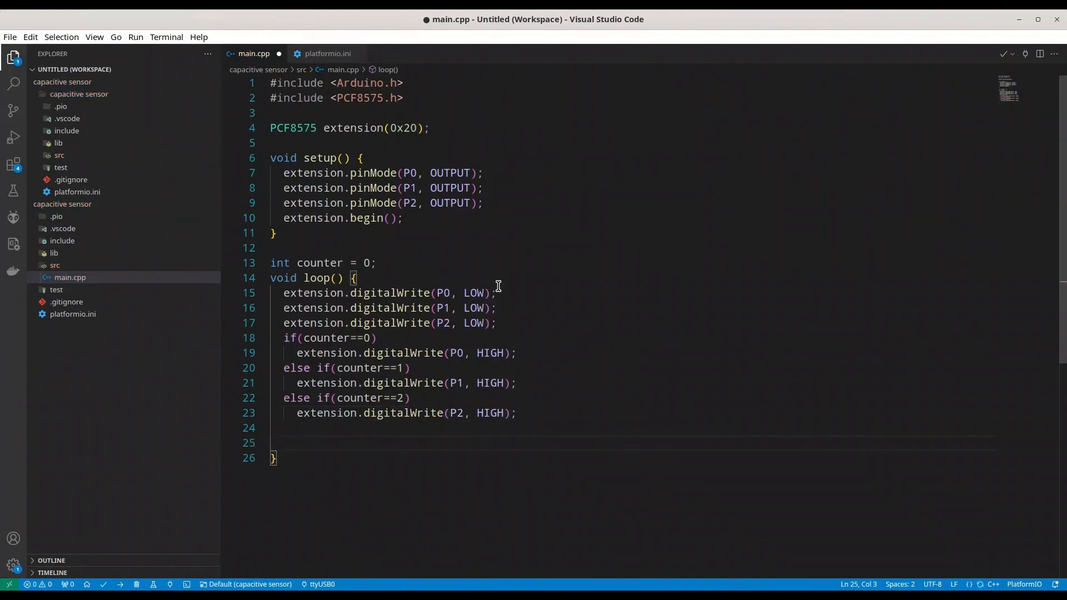
Add if(counter>2) counter=0; else counter += 1; to loop().
text(if)
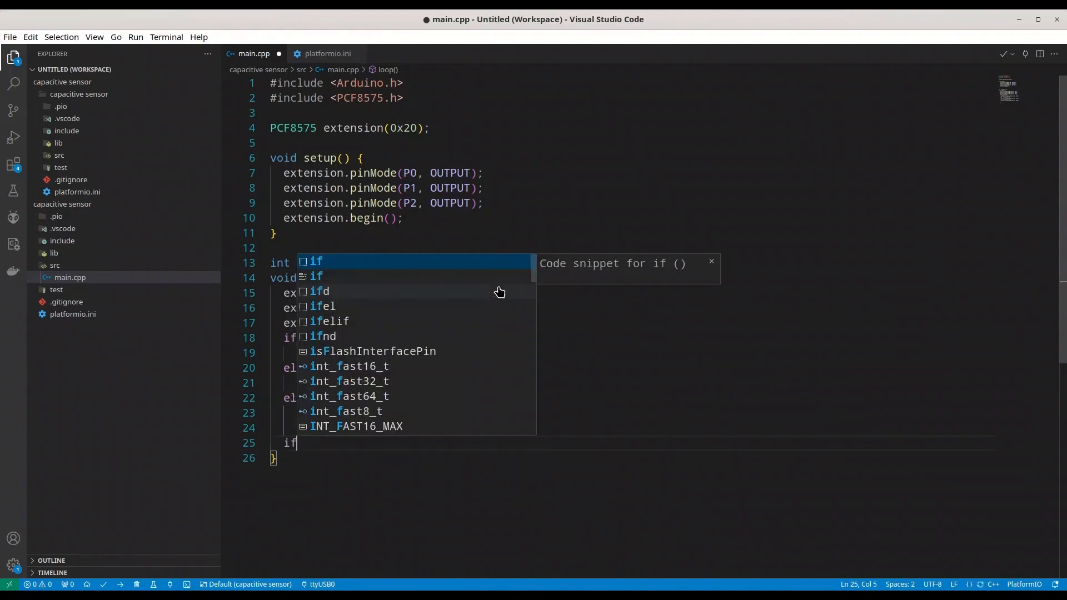
text(counter>))
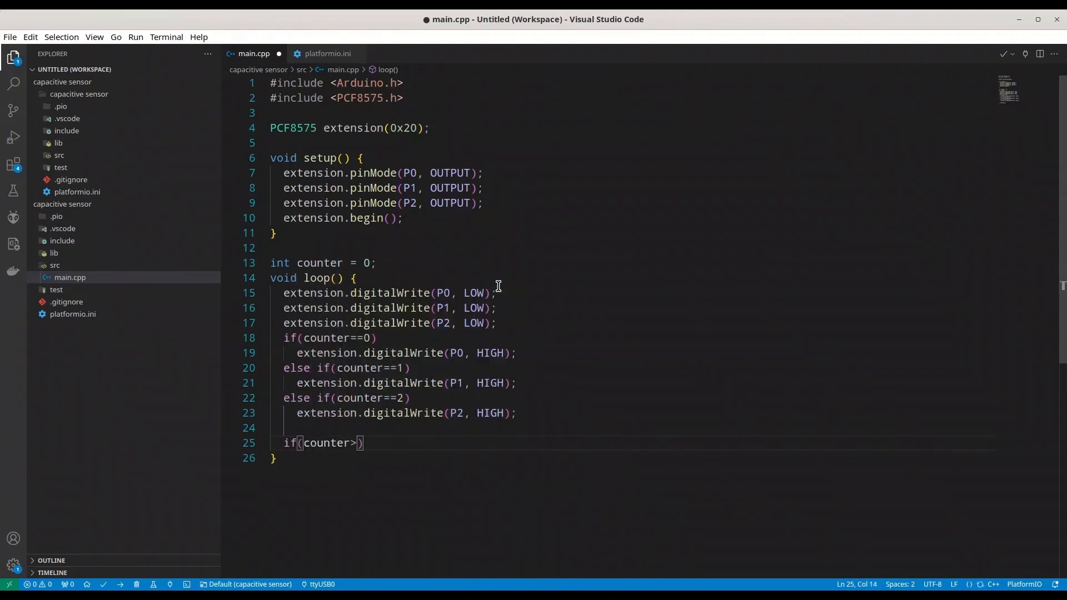
text(2)
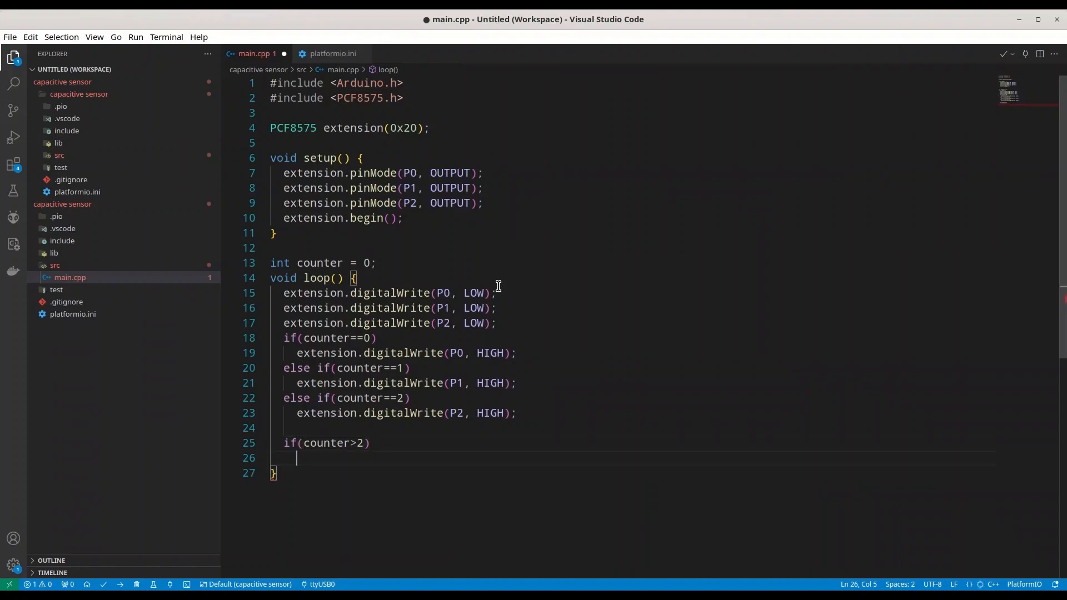
text(counter)
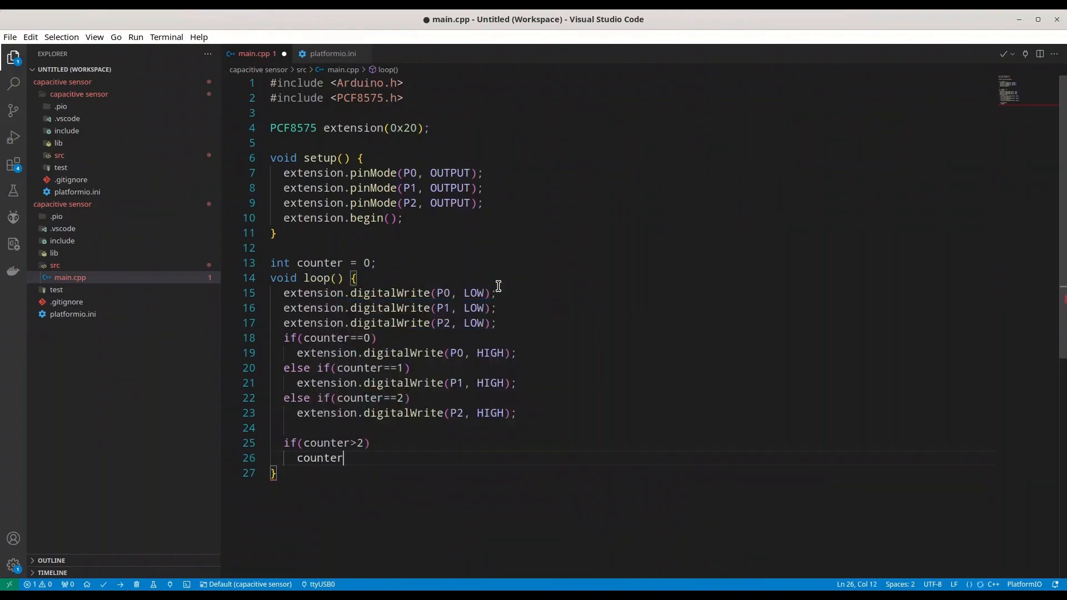
text(=0;)
text(c)
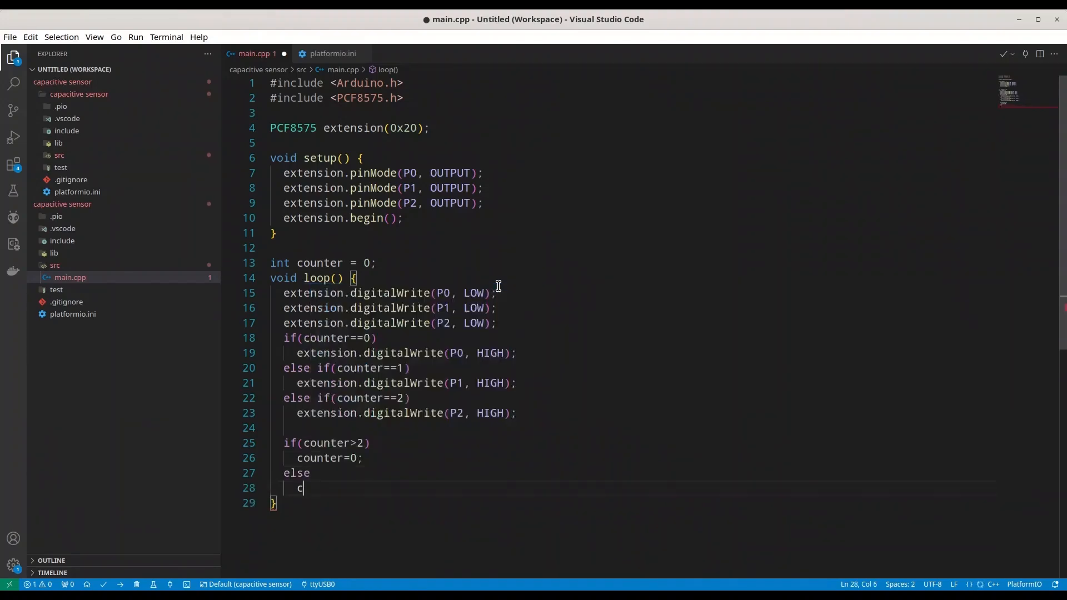
text(ounter +=)
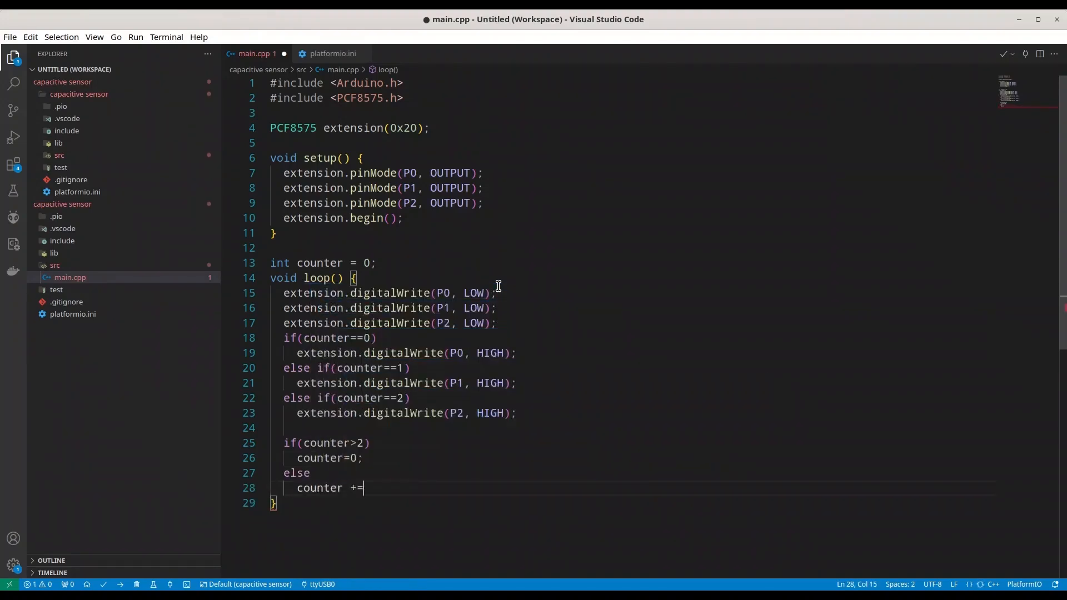
text(1;)
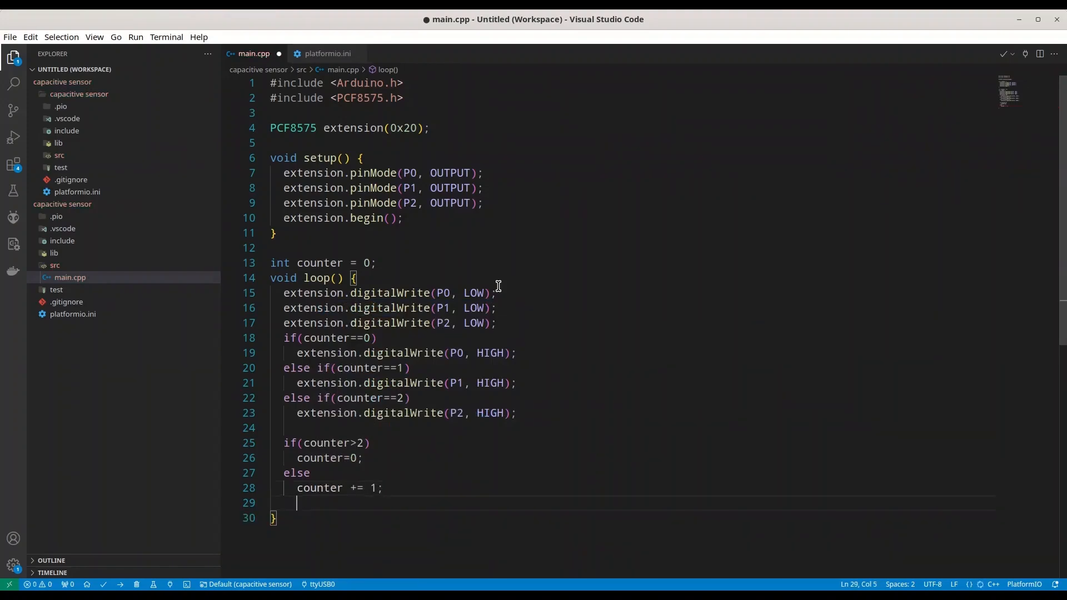
Add delay(500); and start a PlatformIO build.
text(delay)
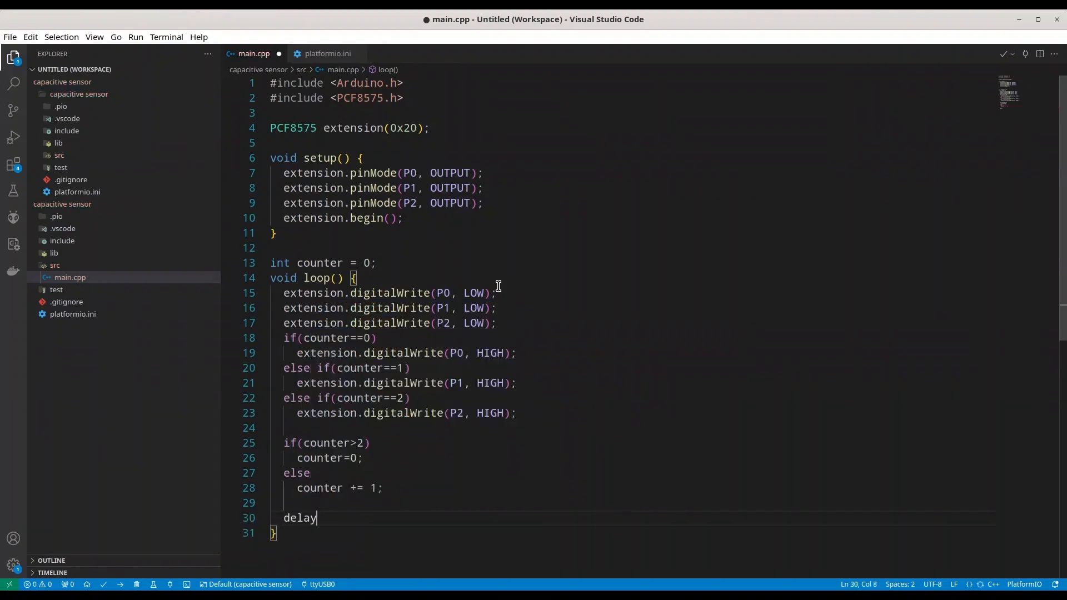
text((500);)
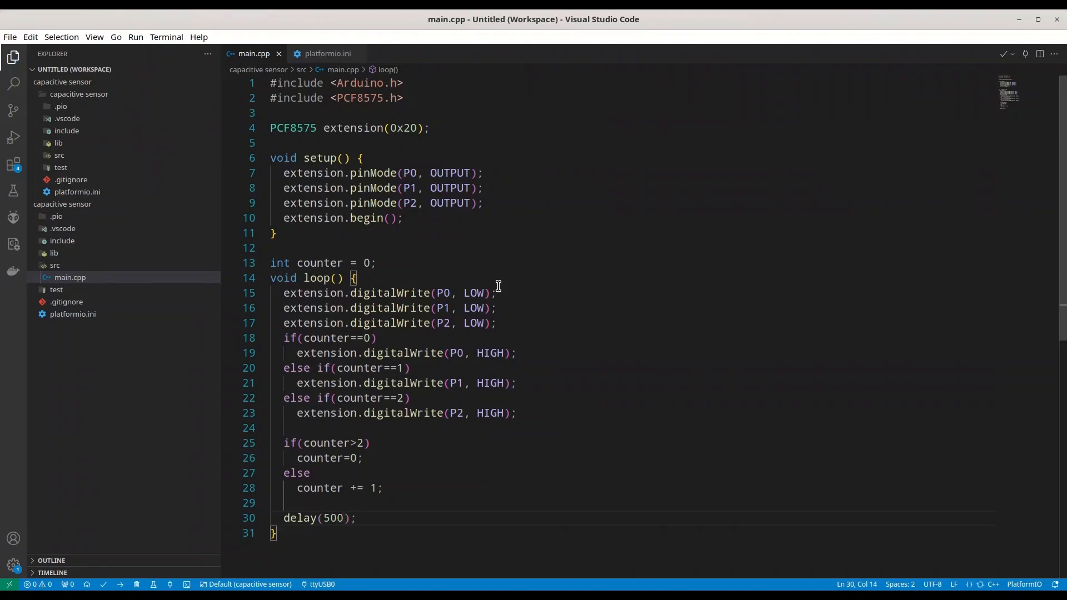
mouse_move(836, 126)
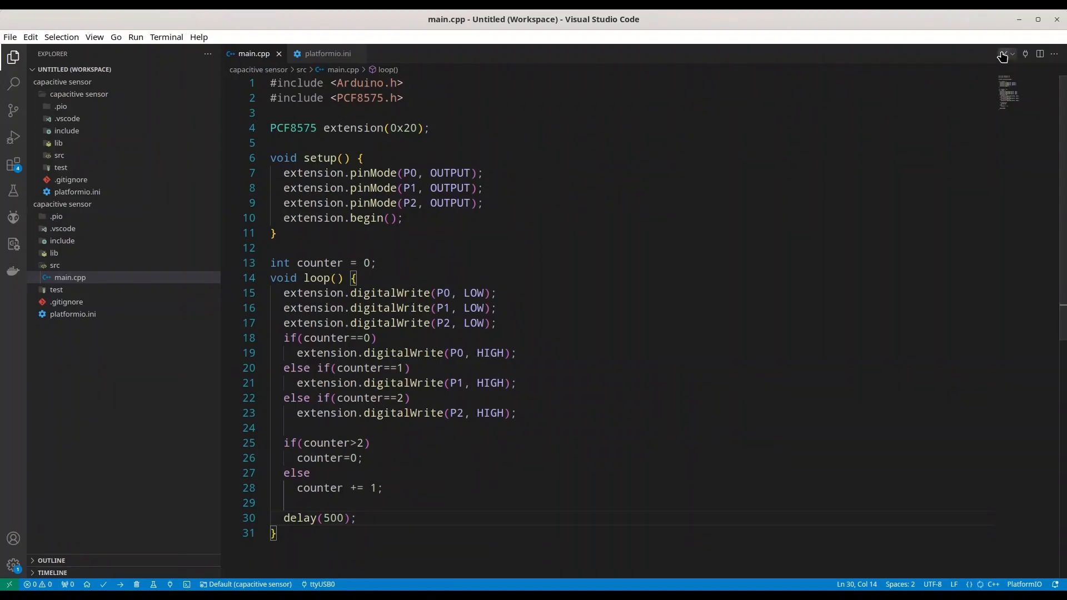
click(1003, 55)
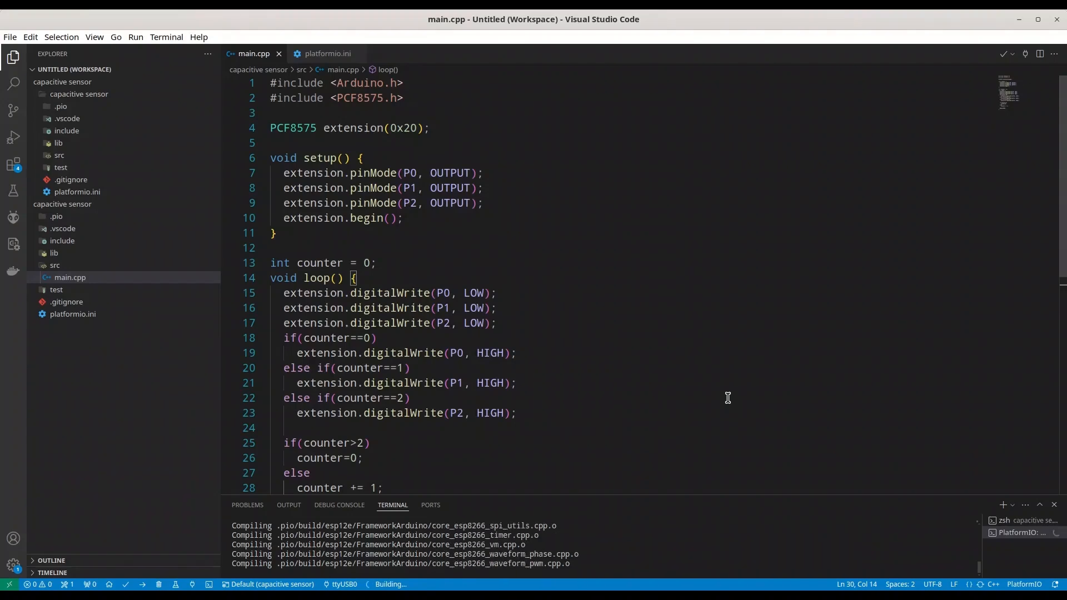